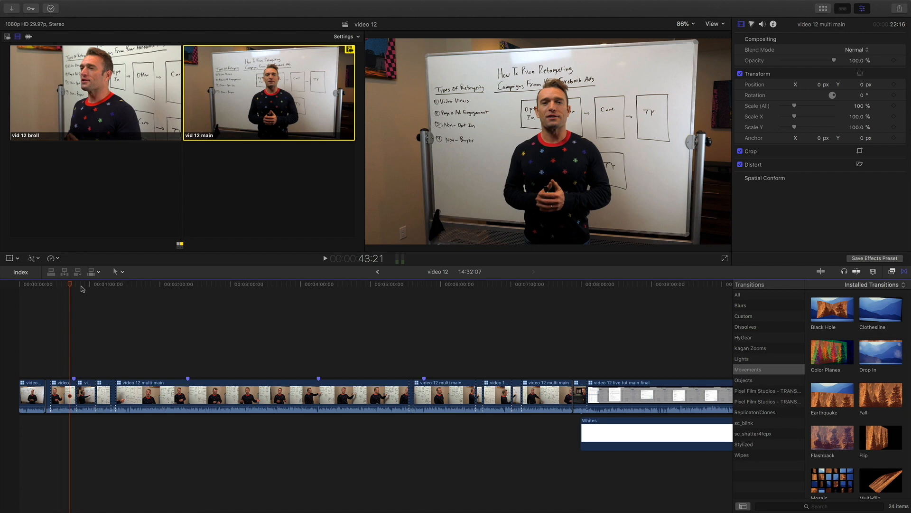
# Preview the finished edit by jumping to several points in the timeline
pyautogui.click(291, 284)
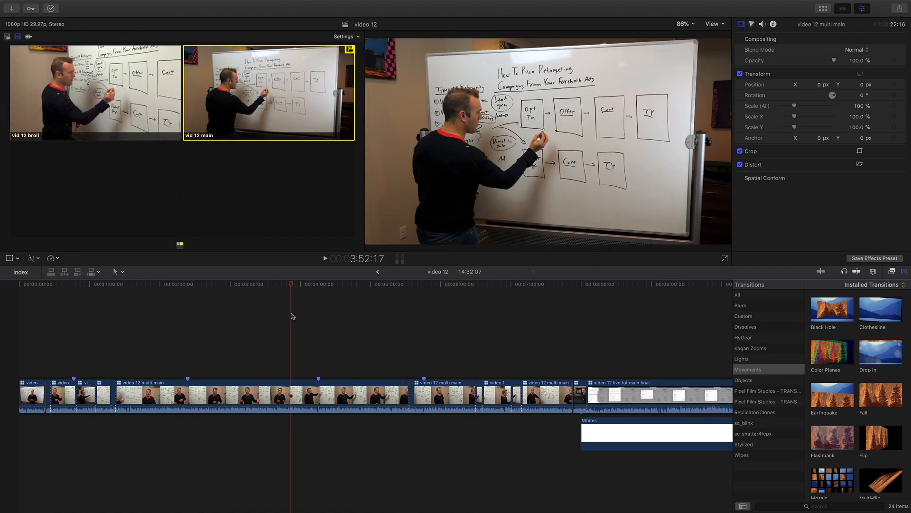
pyautogui.click(387, 284)
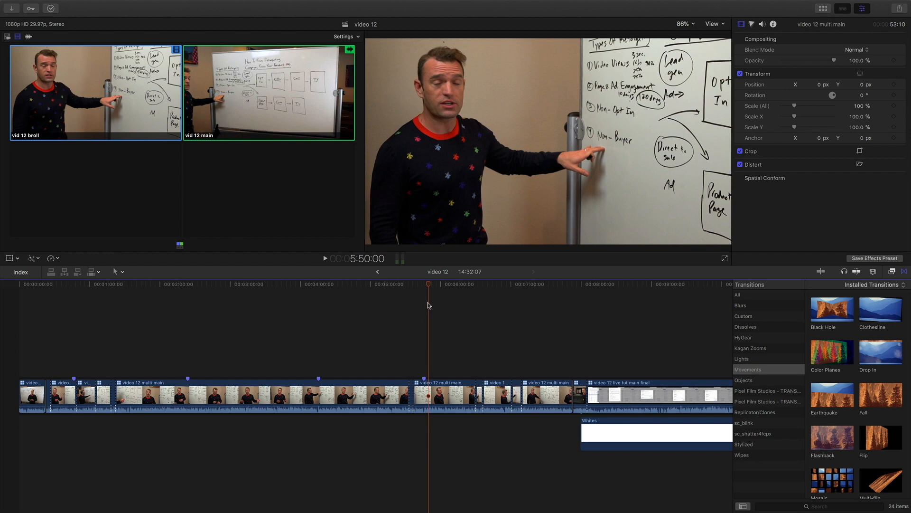
pyautogui.click(357, 285)
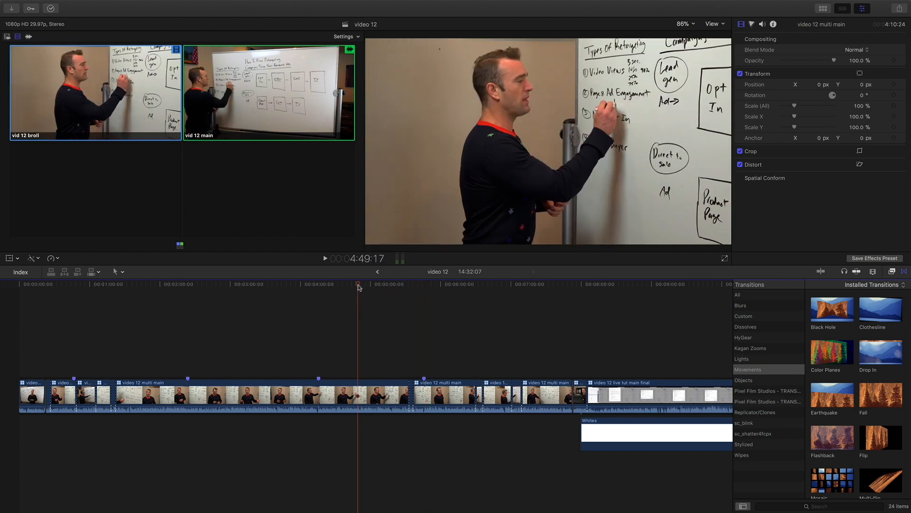
pyautogui.click(96, 284)
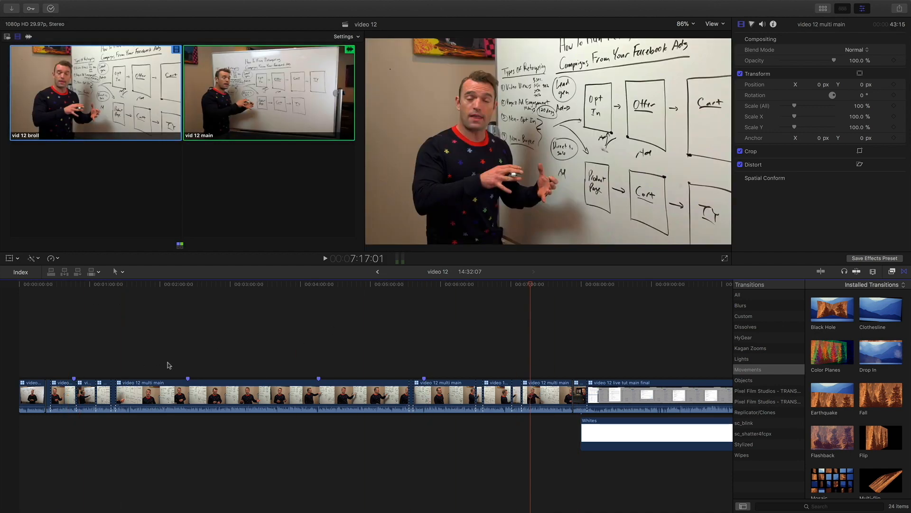
pyautogui.moveTo(173, 319)
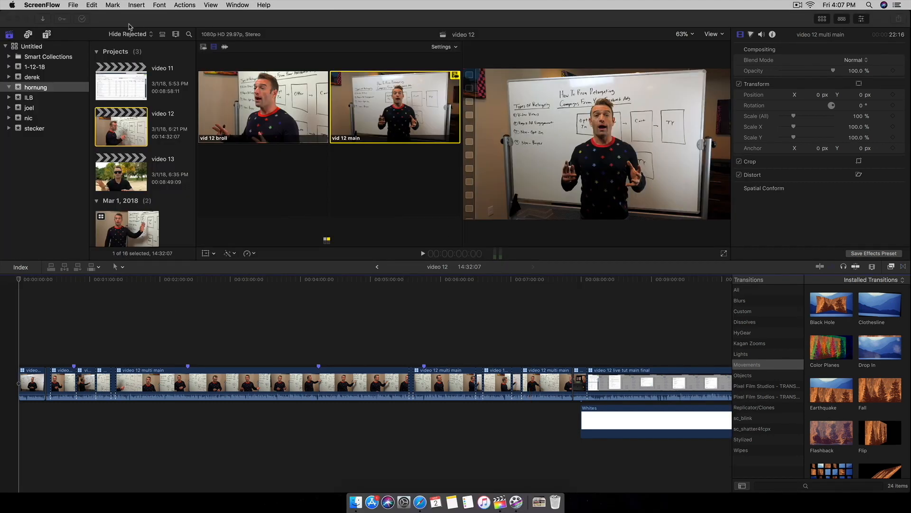
# Create a new event named 'Multicam Tutorial' in the library
pyautogui.click(75, 5)
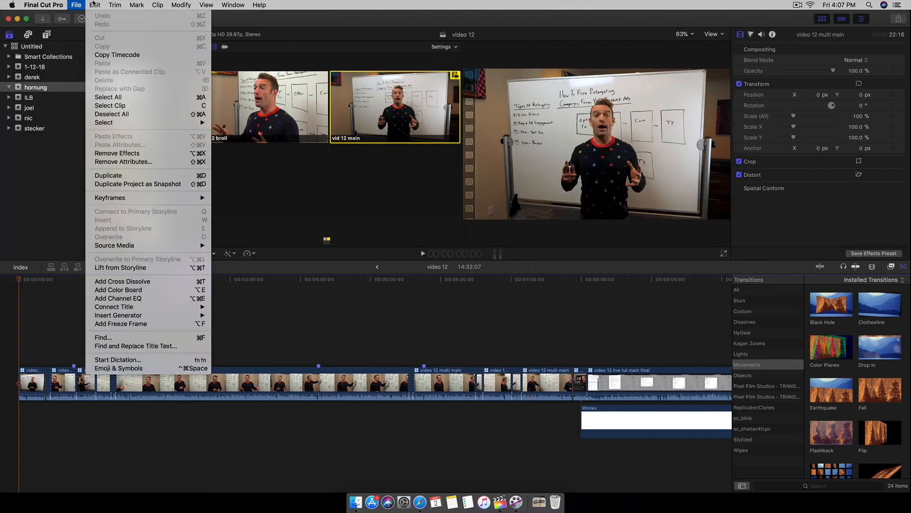
pyautogui.click(76, 5)
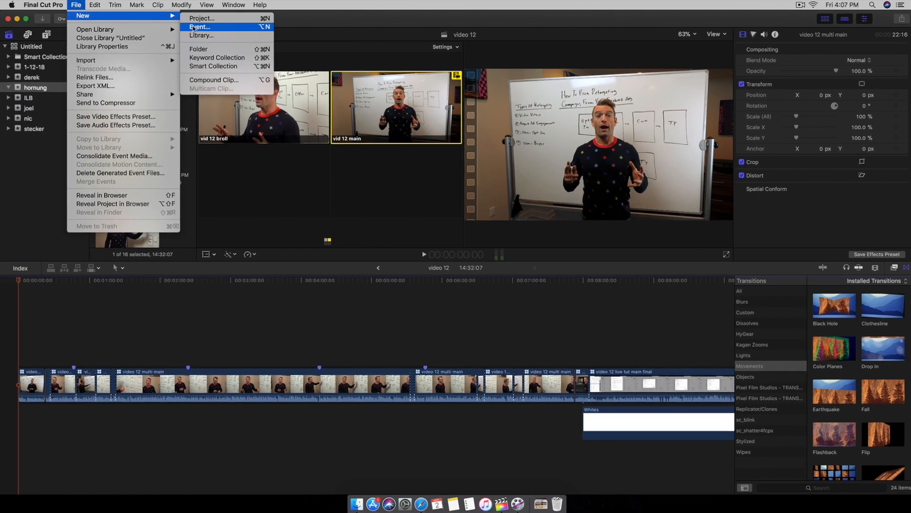
pyautogui.click(199, 27)
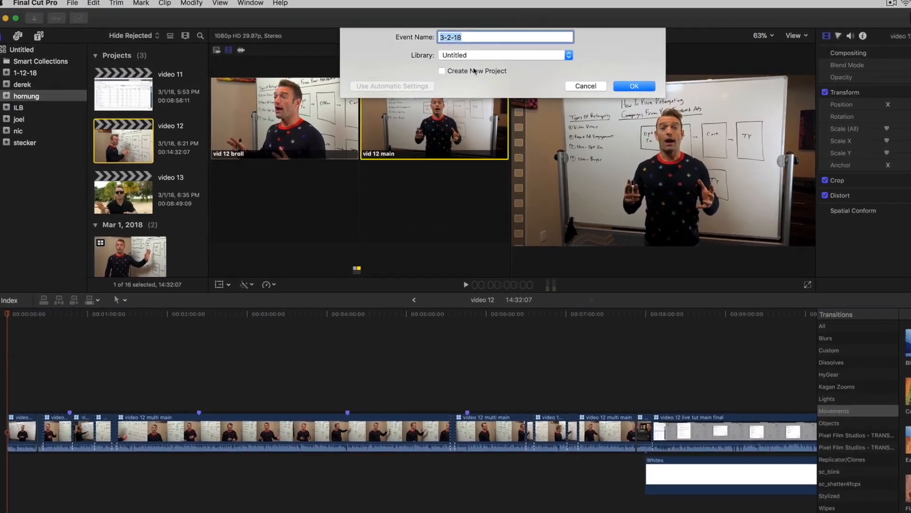
pyautogui.write('Multicam Tutor')
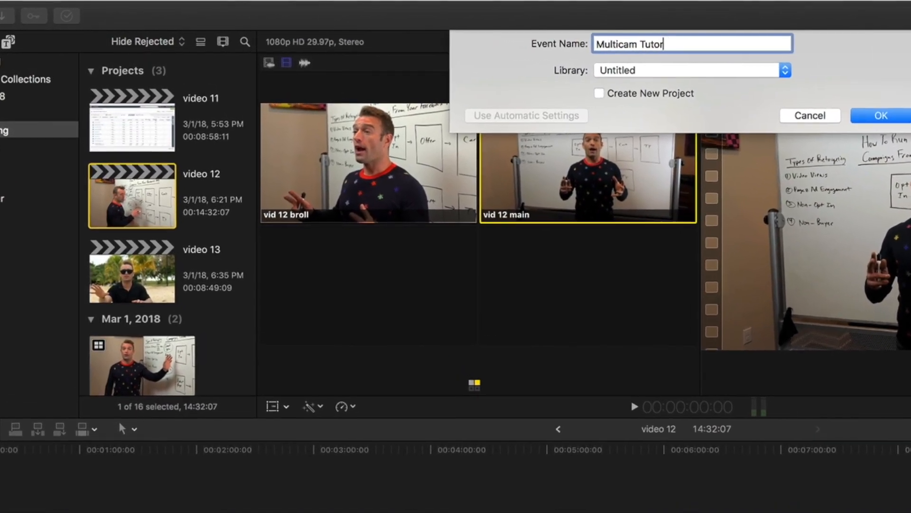
pyautogui.click(879, 115)
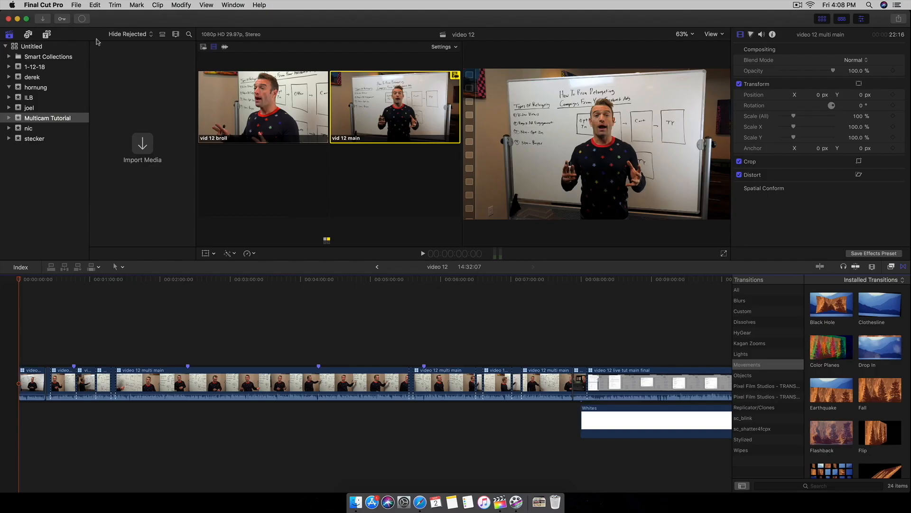
pyautogui.moveTo(111, 23)
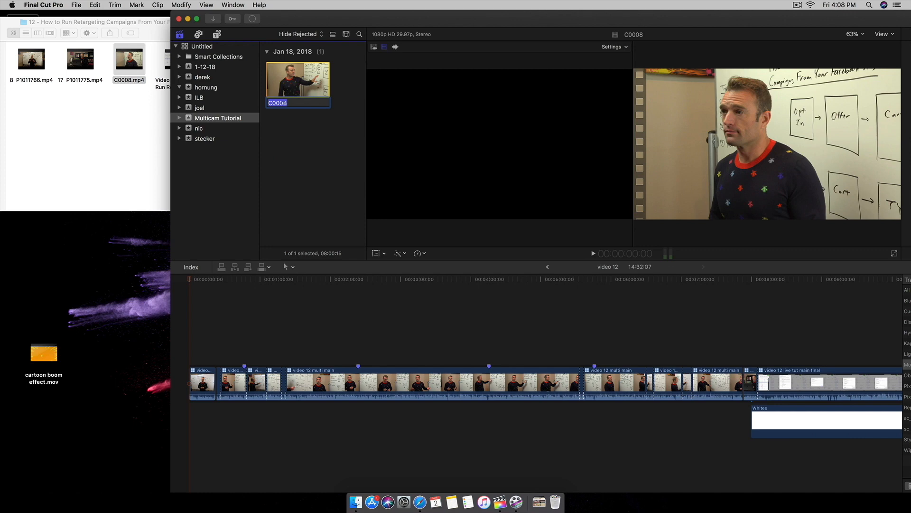
# Import another whiteboard clip and name the clips 'camera 2', 'main cam' and 'overlay'
pyautogui.write('camera 2')
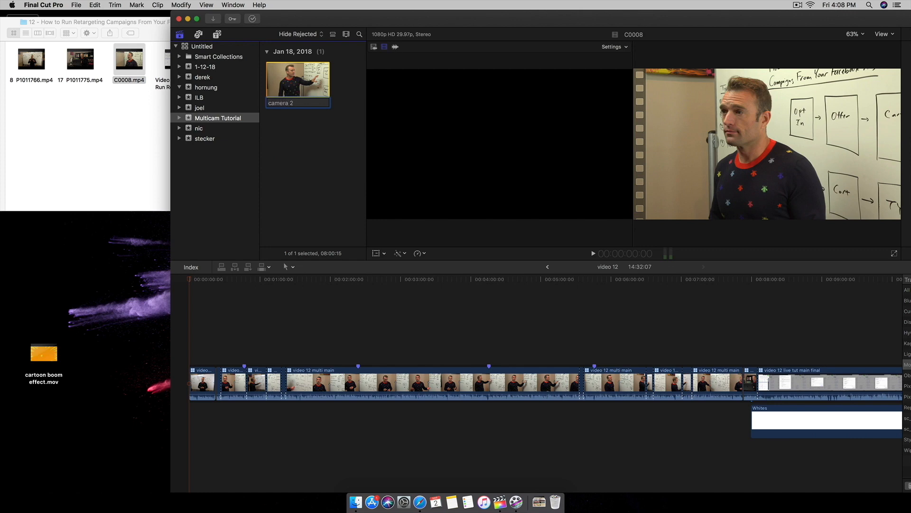
pyautogui.moveTo(31, 58); pyautogui.dragTo(265, 119)
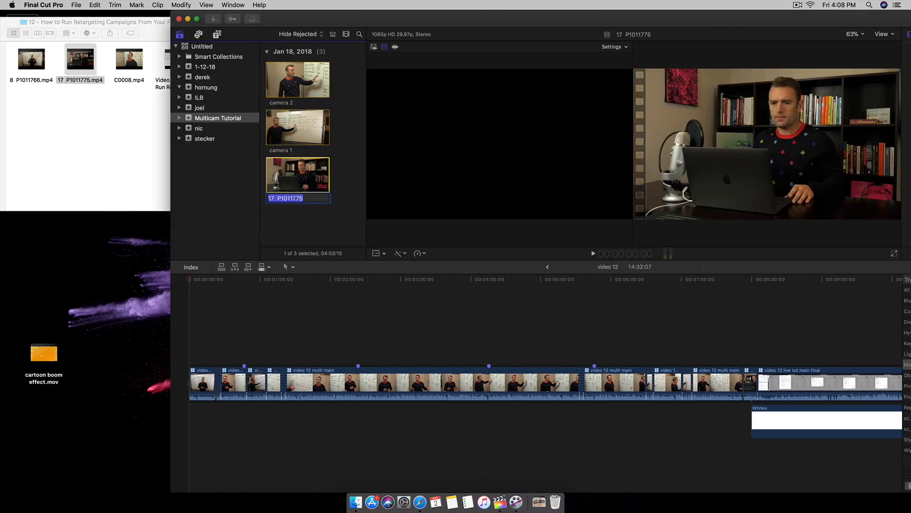
pyautogui.write('main cam')
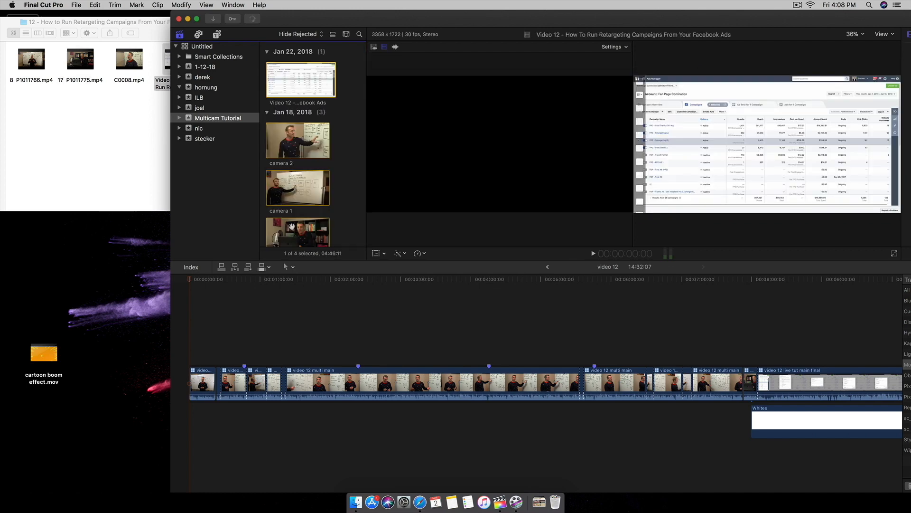
pyautogui.scroll(-3)
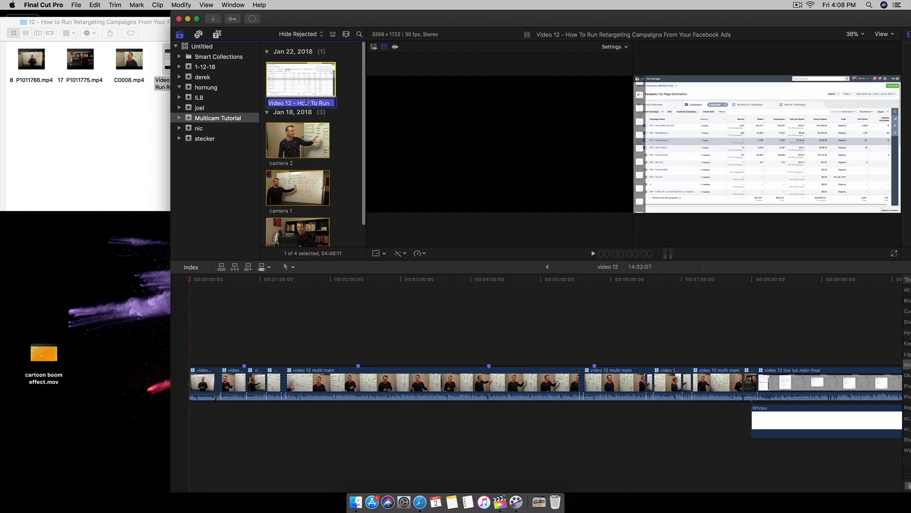
pyautogui.write('overlay')
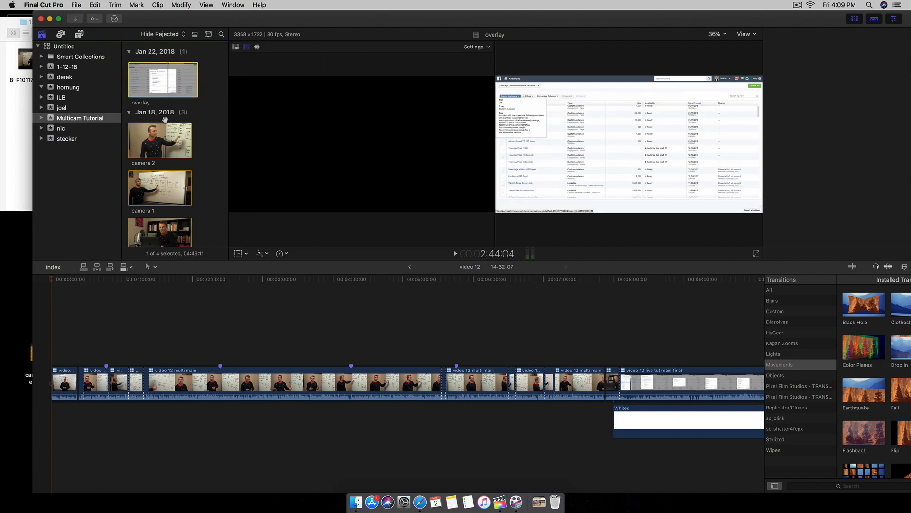
# Create a 1080p HD 29.97p project named 'Video 12 Multicam Tutorial'
pyautogui.click(160, 139)
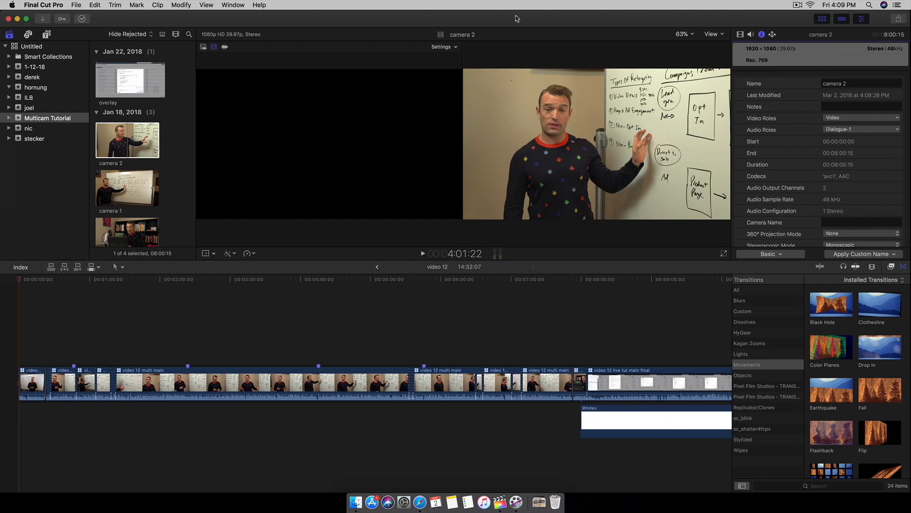
pyautogui.click(43, 5)
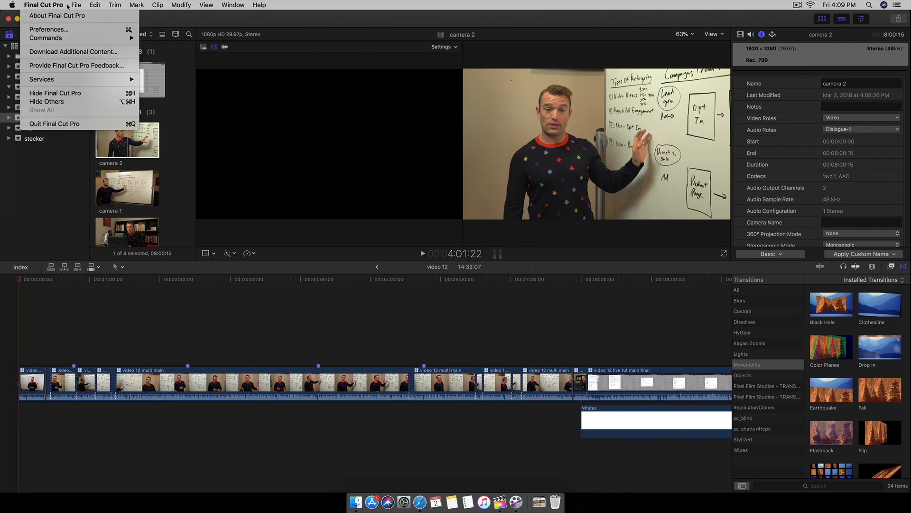
pyautogui.click(75, 5)
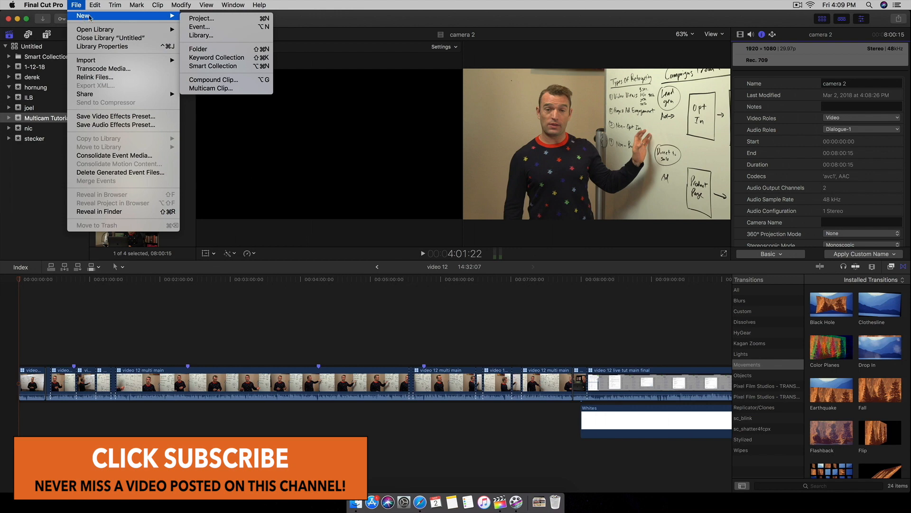
pyautogui.click(200, 18)
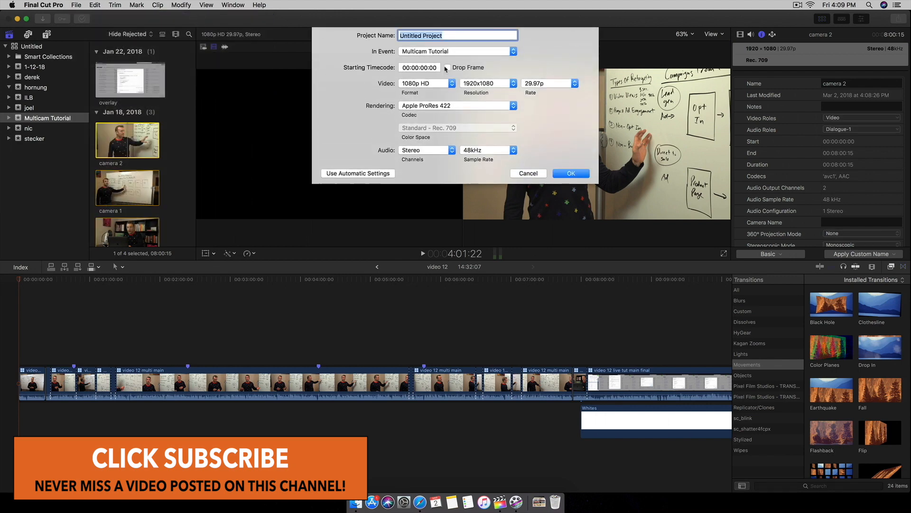
pyautogui.write('Video 12')
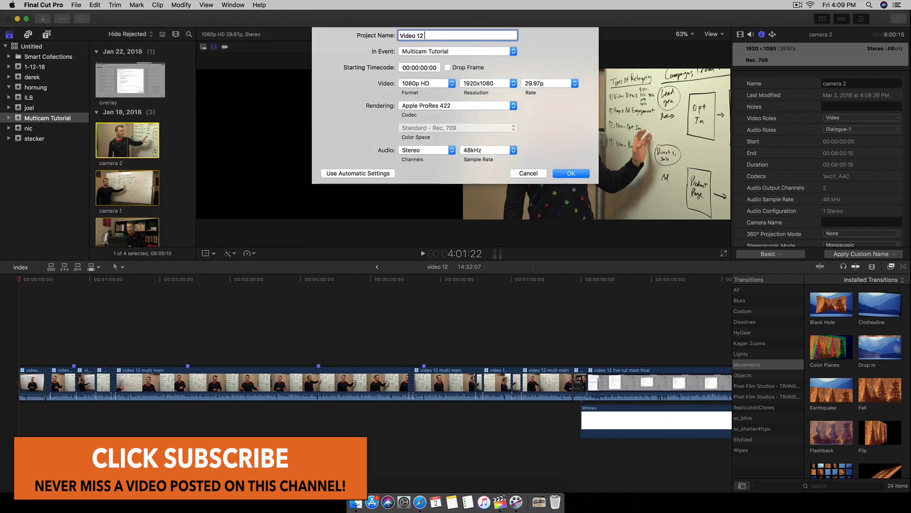
pyautogui.write('Multicam')
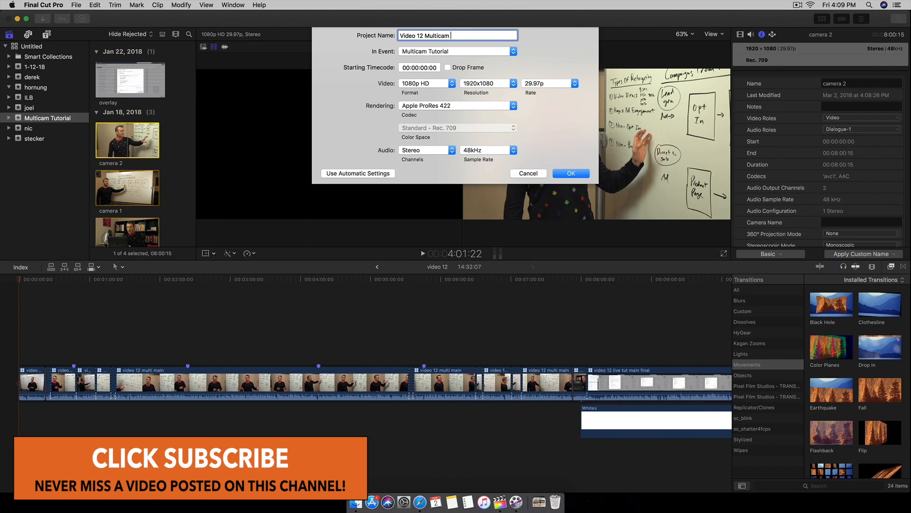
pyautogui.write('Tutorial')
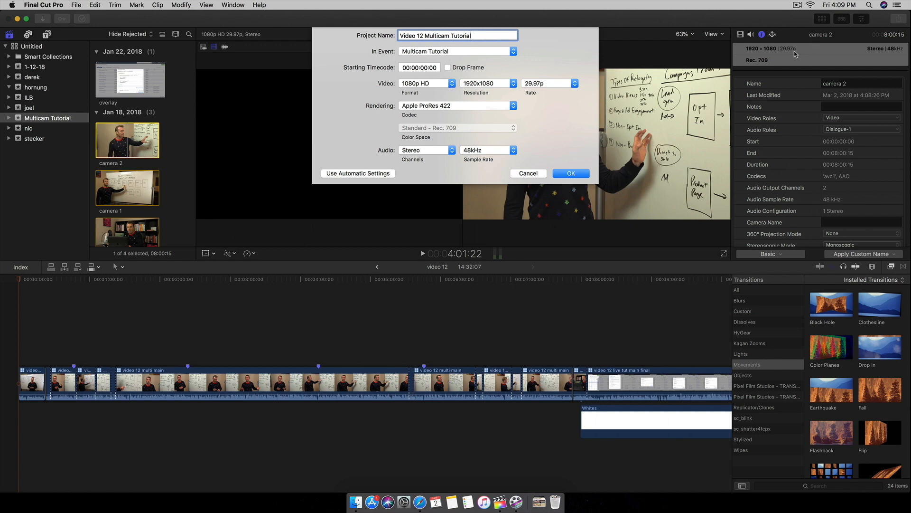
pyautogui.moveTo(510, 80)
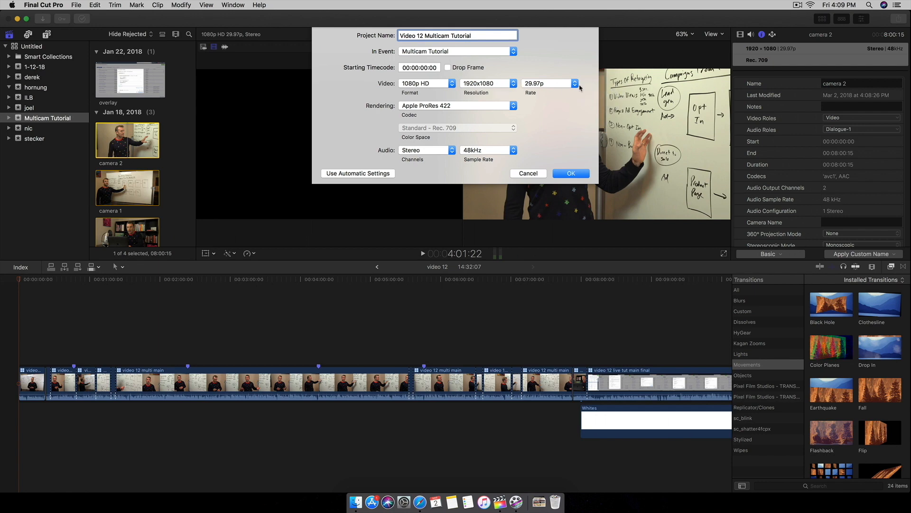
pyautogui.click(570, 174)
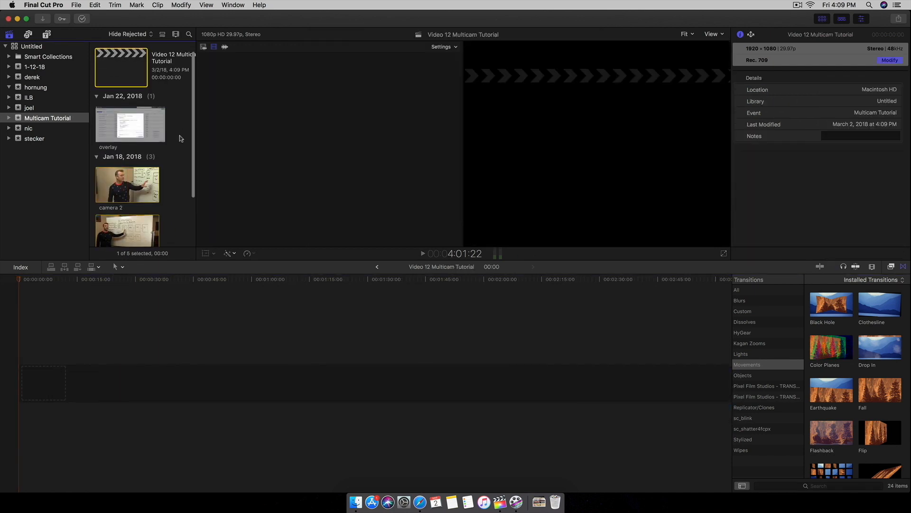
pyautogui.click(127, 165)
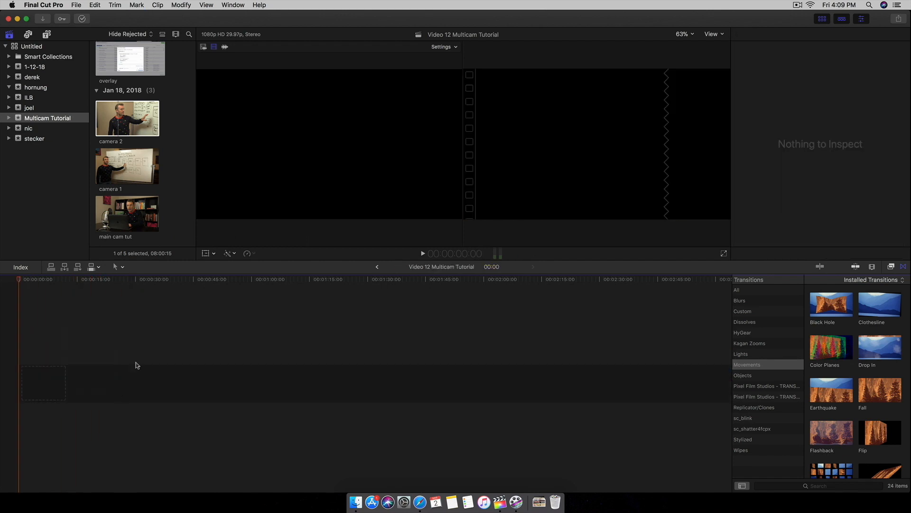
pyautogui.click(126, 118)
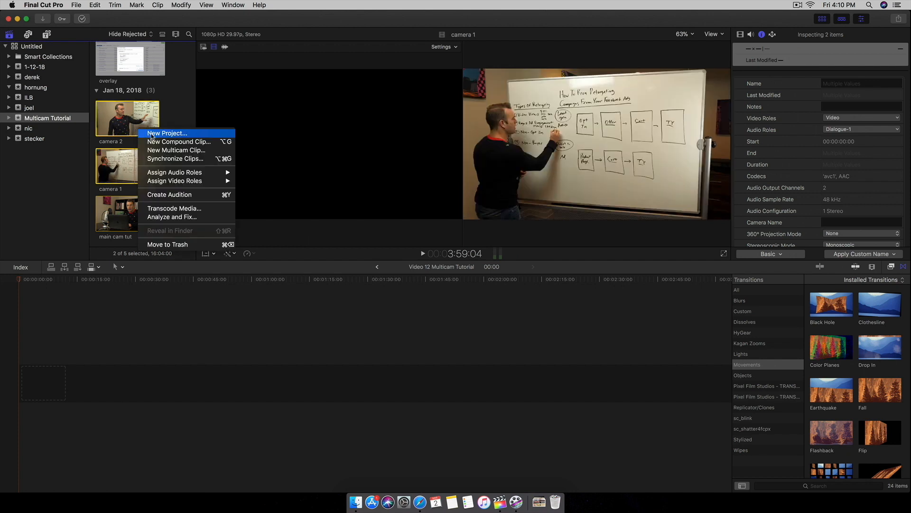
pyautogui.moveTo(176, 150)
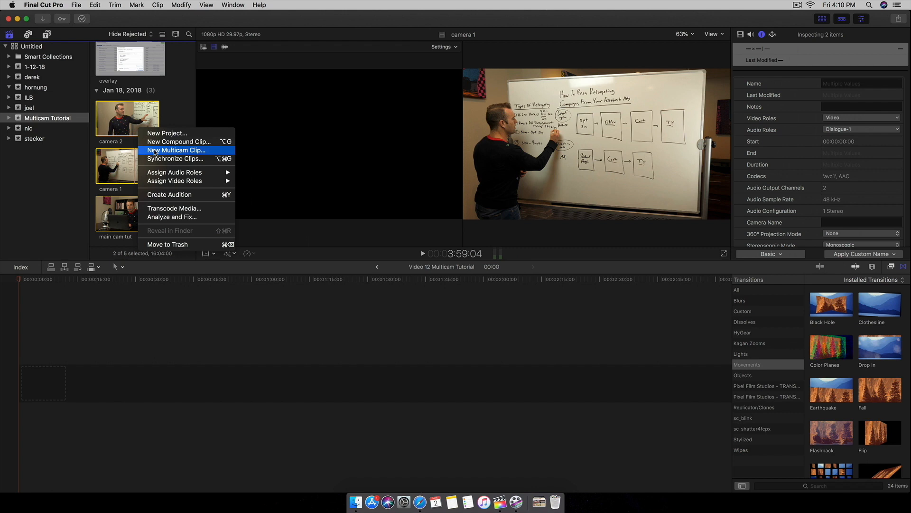
# Build a multicam clip from camera 1 and camera 2 named 'Multicam main edit'
pyautogui.click(176, 150)
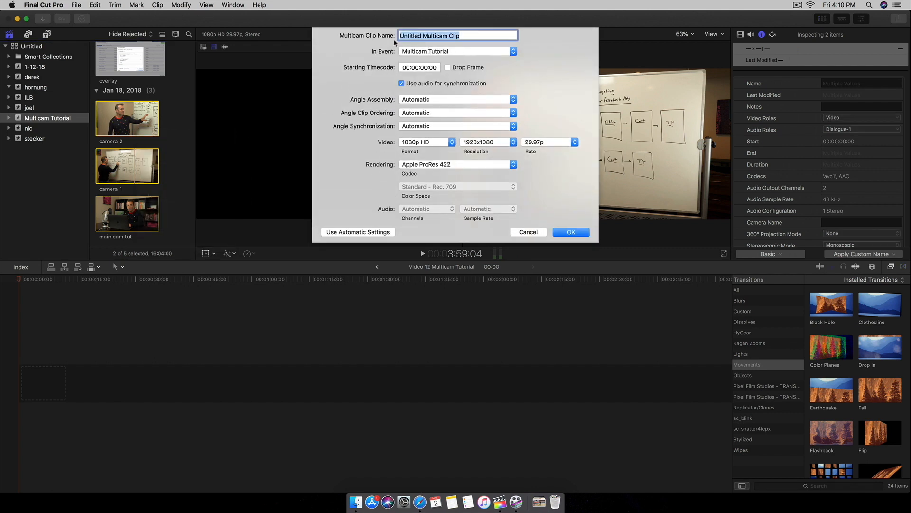
pyautogui.moveTo(569, 154)
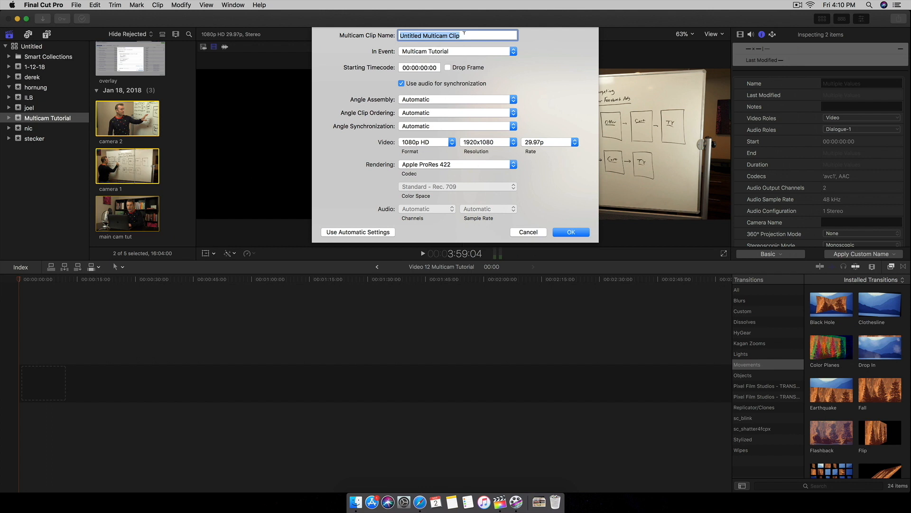
pyautogui.write('Multicam main edi')
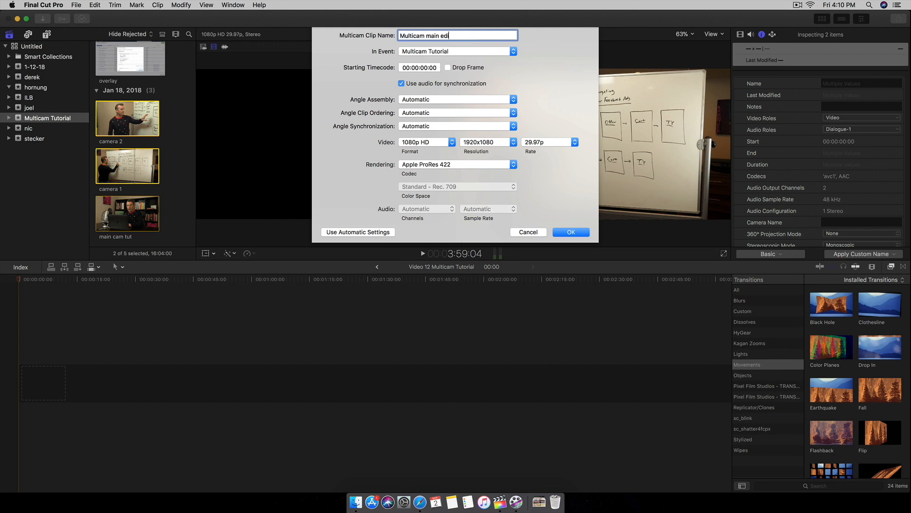
pyautogui.click(570, 232)
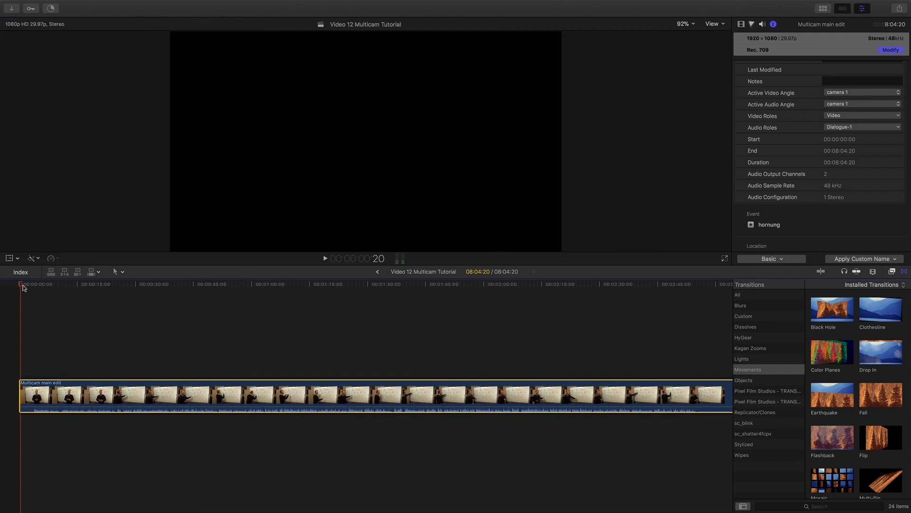
# Trim the opening seconds of the Multicam main edit clip and bring up viewer options
pyautogui.click(154, 284)
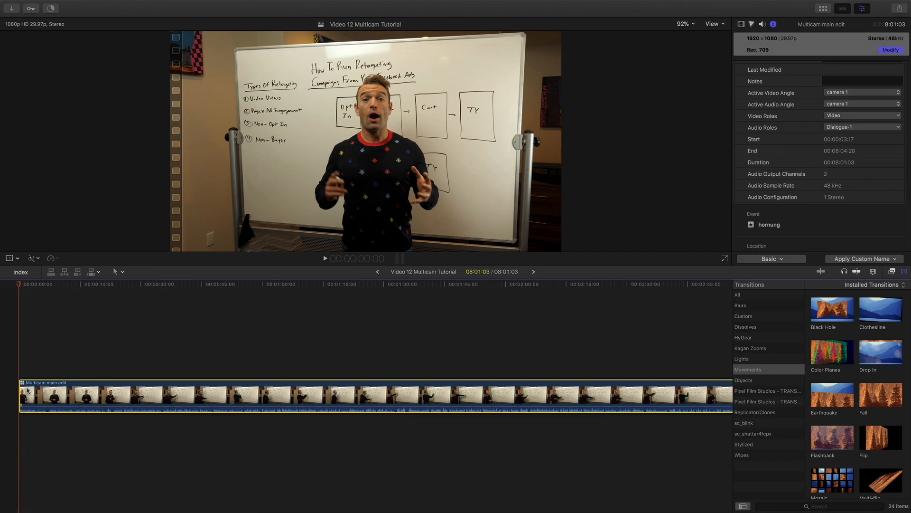
pyautogui.click(713, 24)
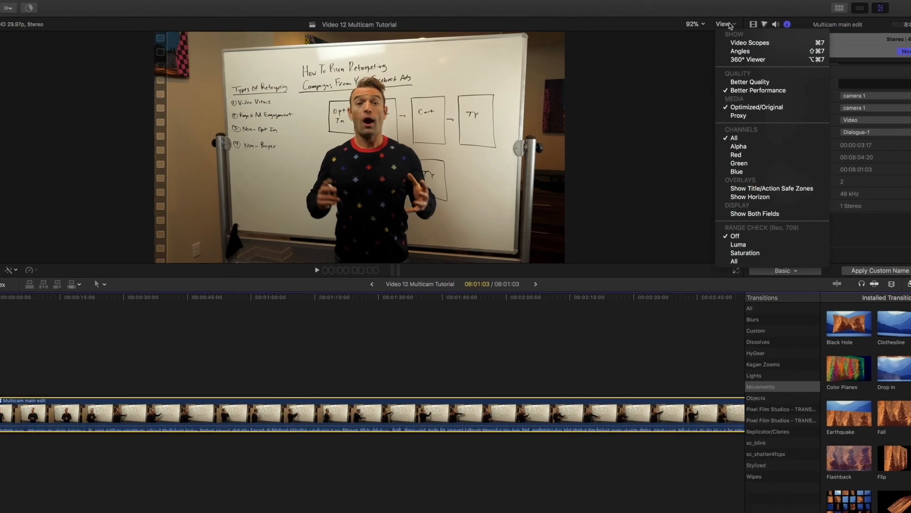
pyautogui.moveTo(773, 55)
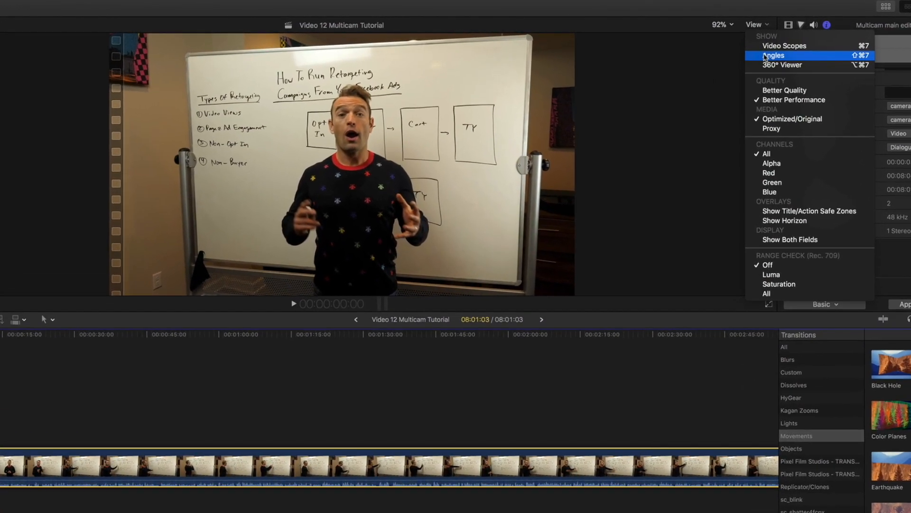
# Show the Angles view and open Multicam main edit's angle editor with camera 1 selected
pyautogui.click(774, 56)
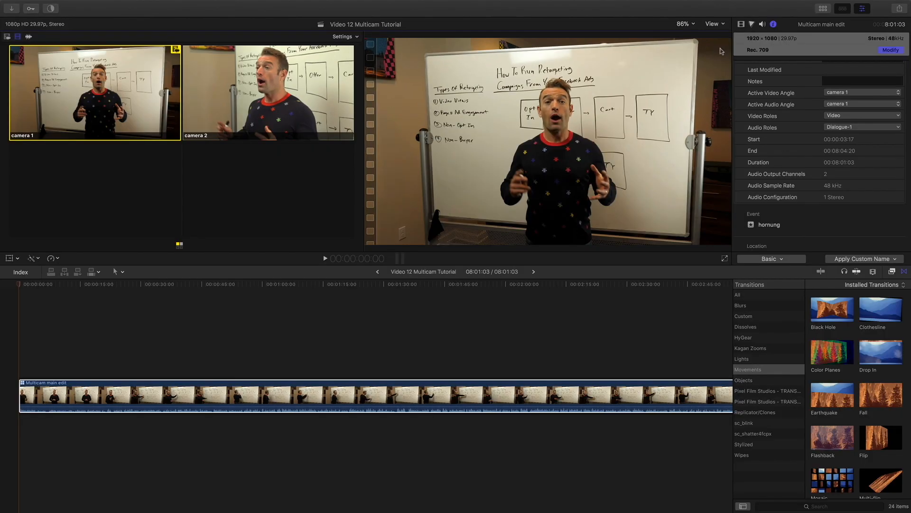
pyautogui.moveTo(35, 230)
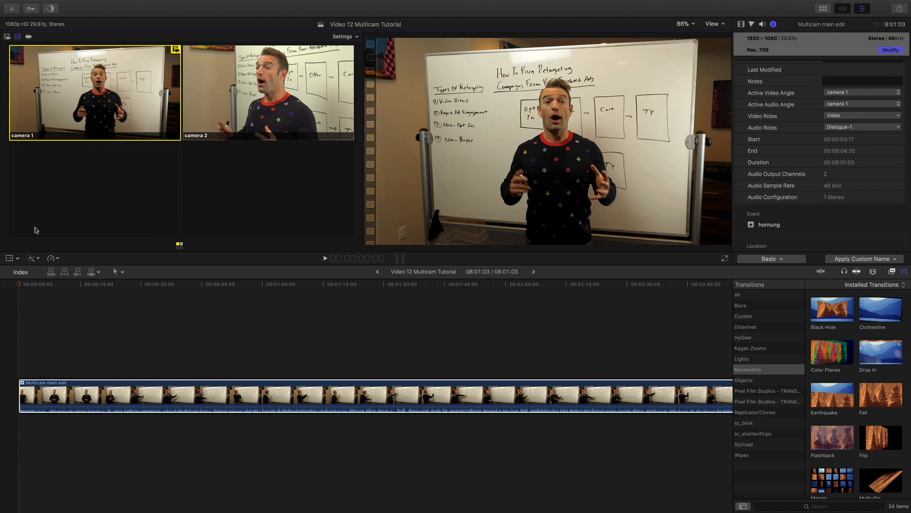
pyautogui.click(63, 285)
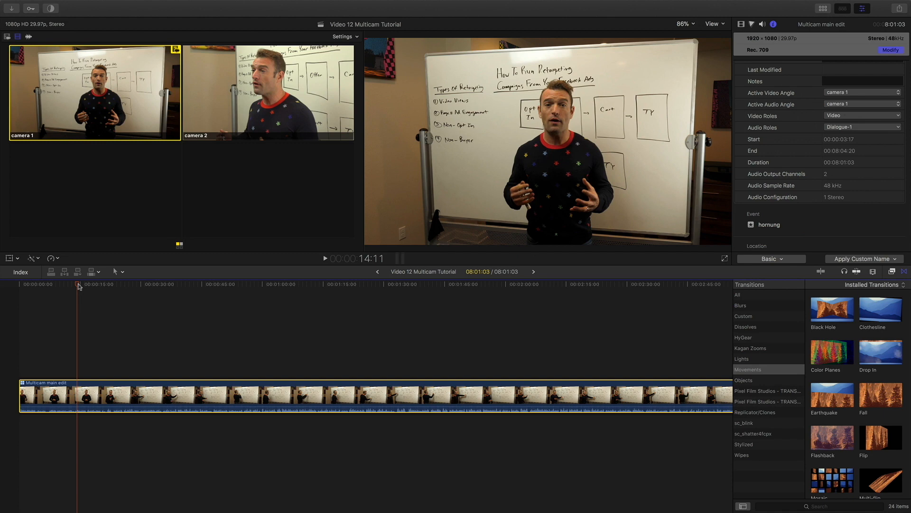
pyautogui.moveTo(187, 184)
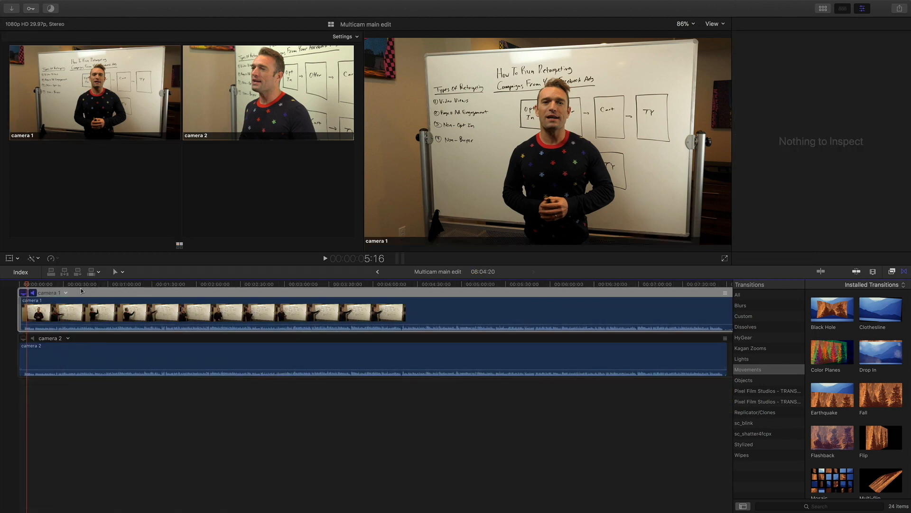
pyautogui.click(290, 311)
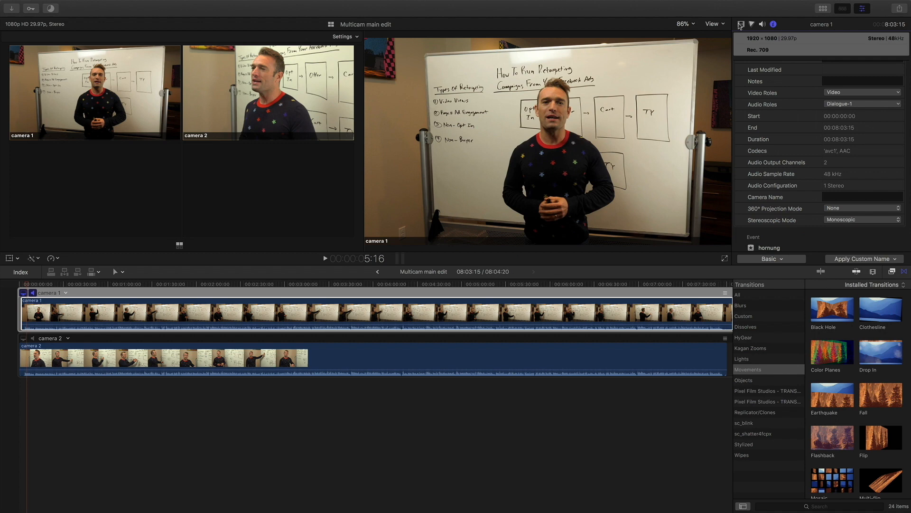
pyautogui.click(741, 24)
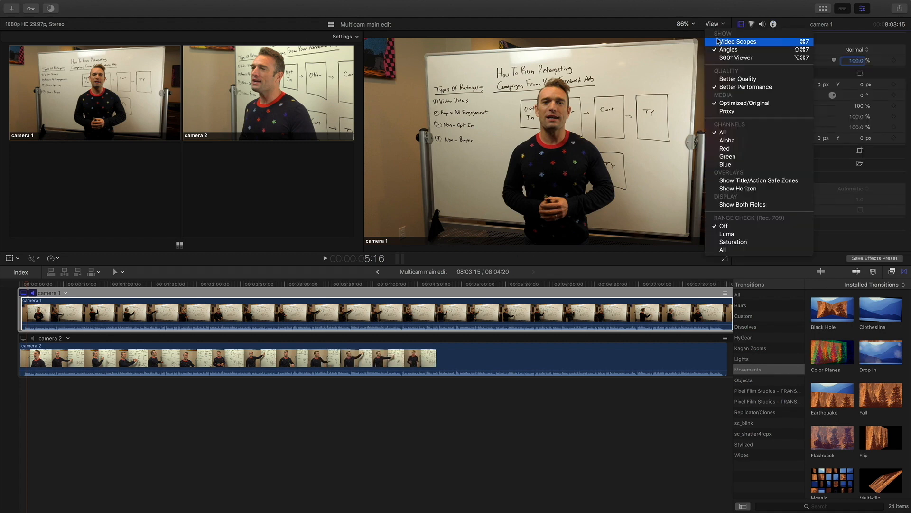
# Show the luma waveform, inspect camera 1's Color Board correction, and list all audio effects
pyautogui.click(737, 41)
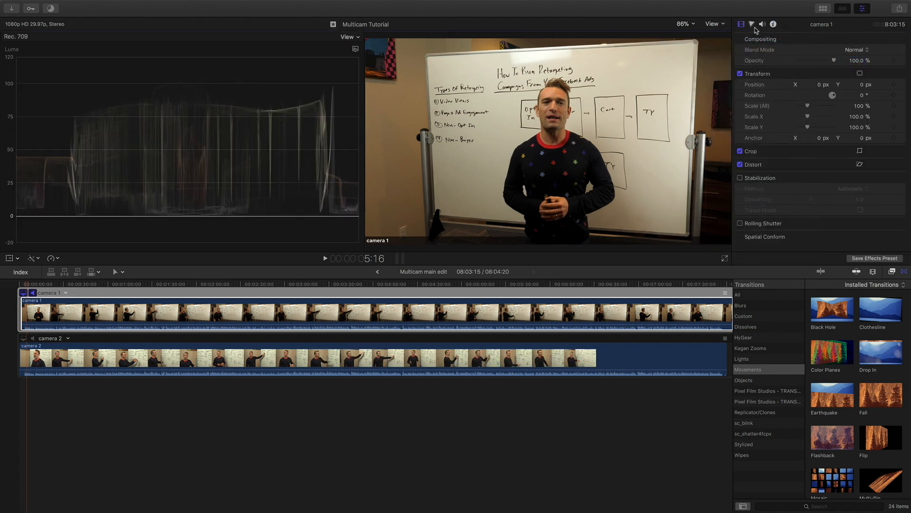
pyautogui.click(752, 24)
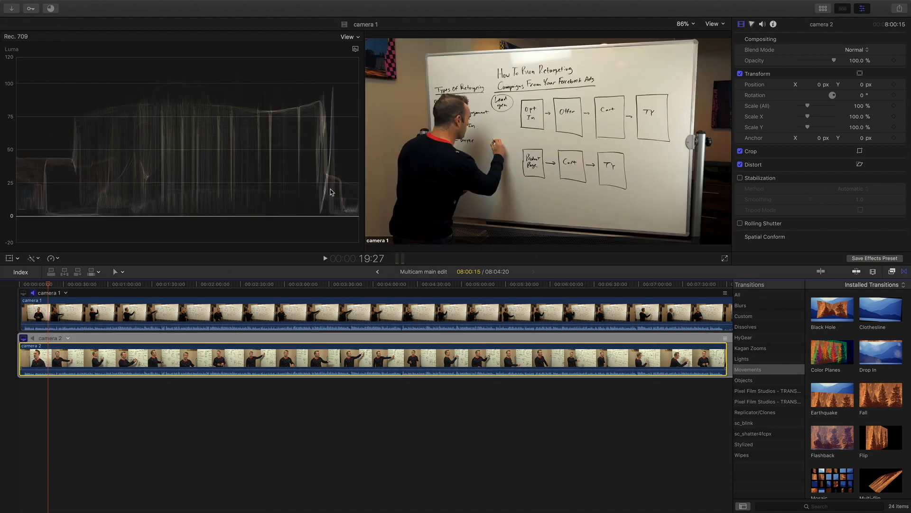
pyautogui.click(752, 24)
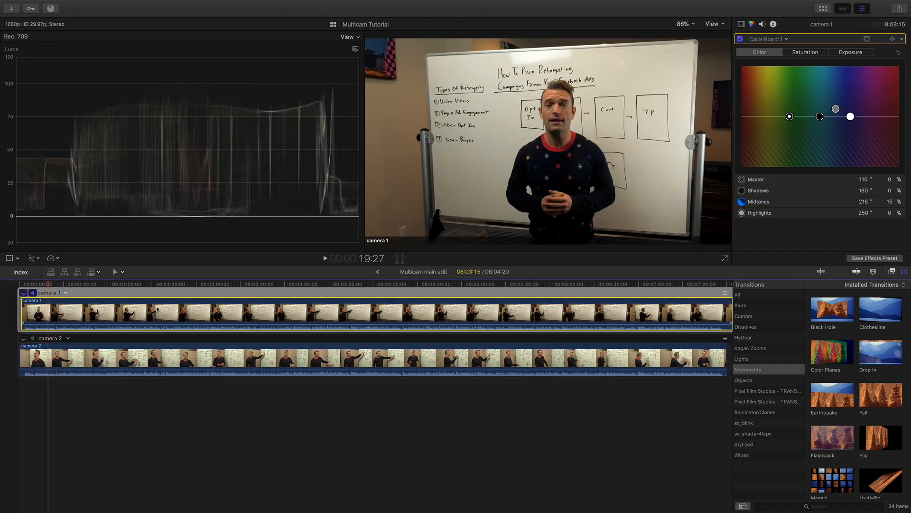
pyautogui.click(891, 274)
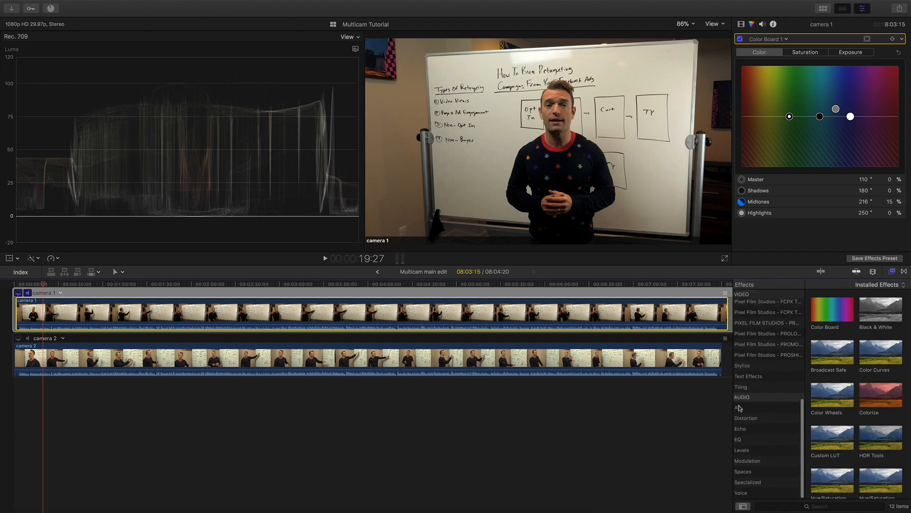
pyautogui.click(737, 407)
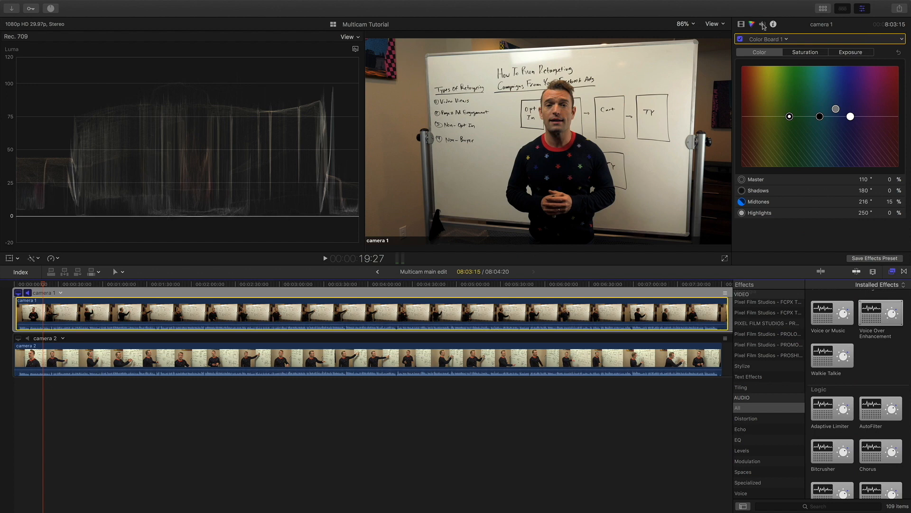
# Check camera 1's 45% noise removal, then return to the Video 12 Multicam Tutorial timeline
pyautogui.click(761, 24)
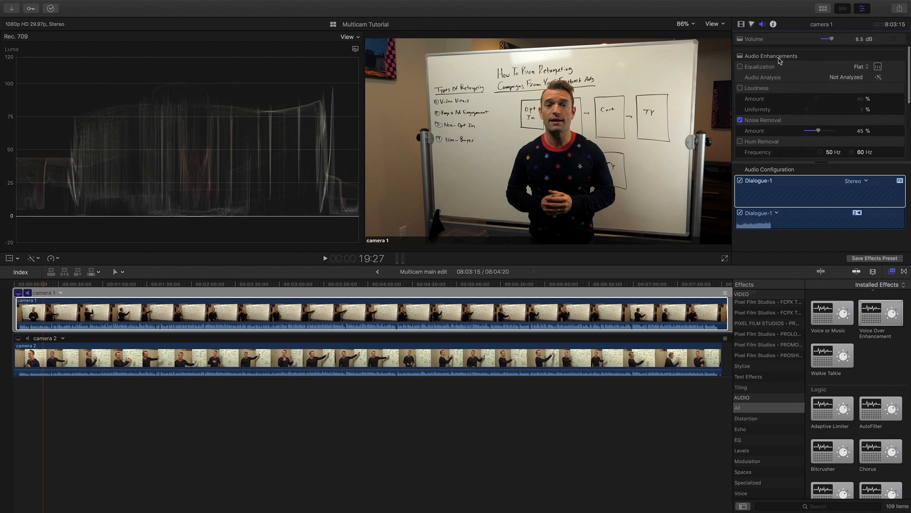
pyautogui.click(741, 24)
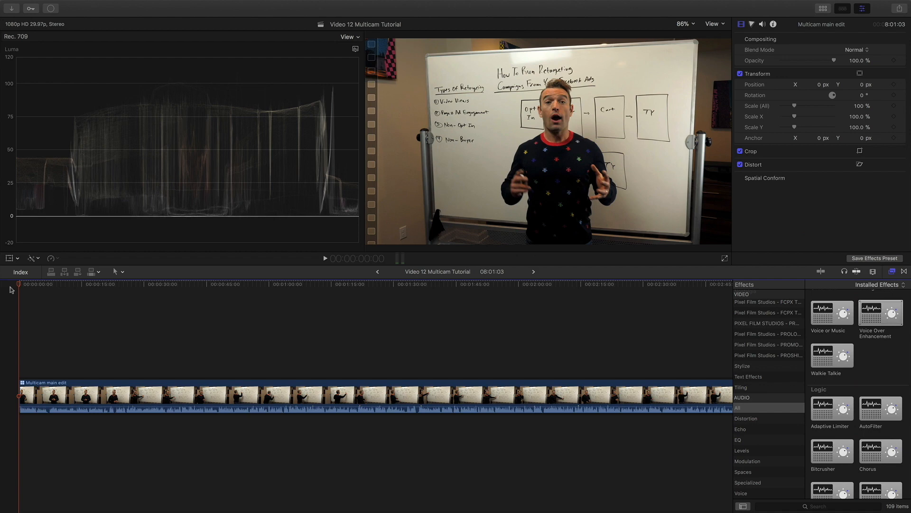
# Hide the Video Scopes and show the camera 1 and camera 2 Angles view
pyautogui.click(713, 24)
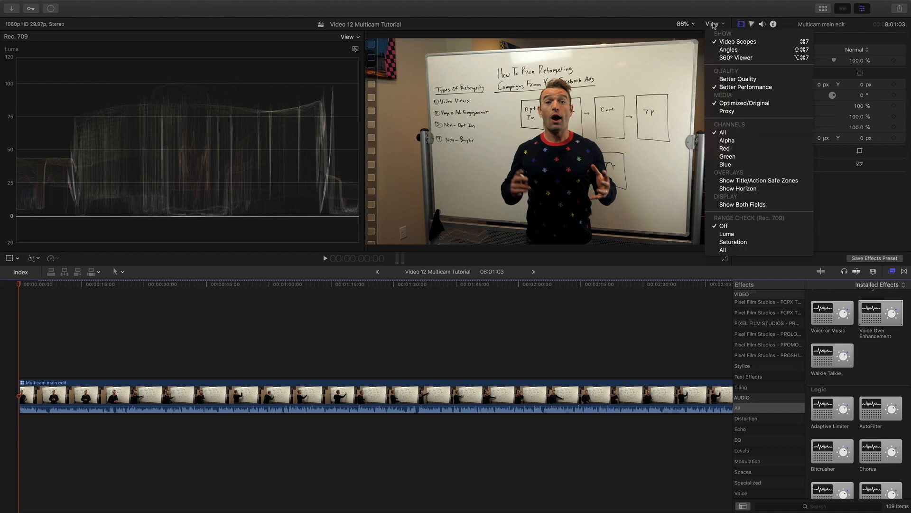
pyautogui.click(737, 41)
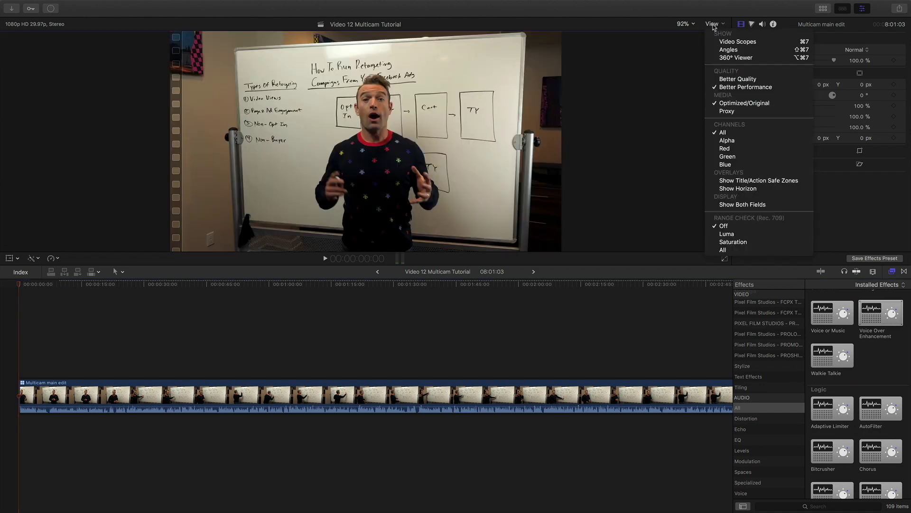
pyautogui.click(728, 49)
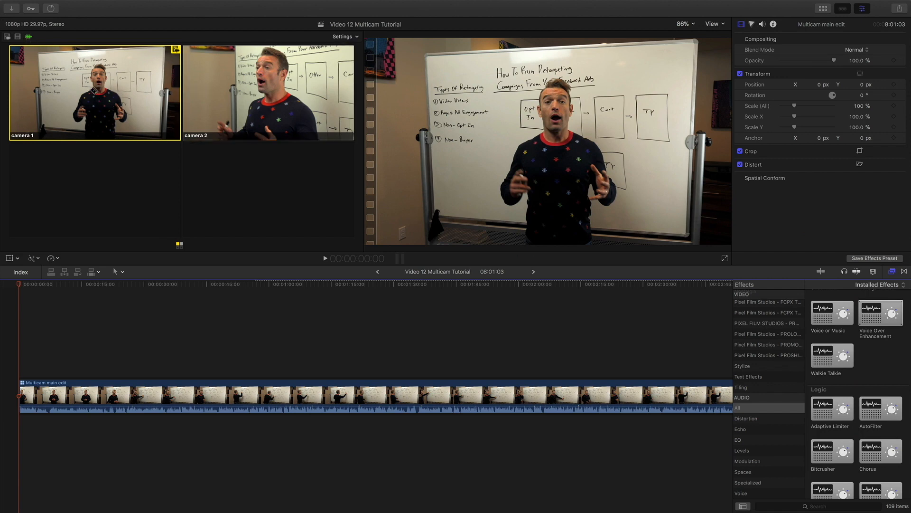
pyautogui.moveTo(188, 93)
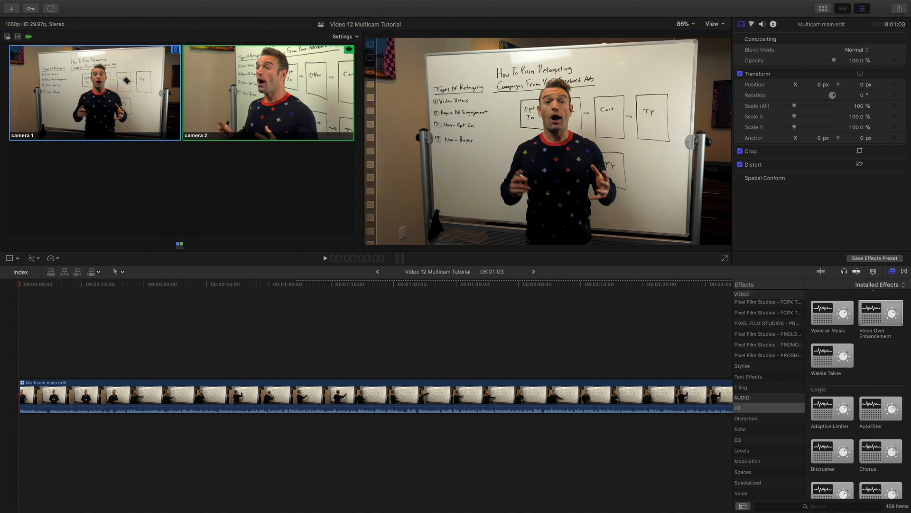
# Set angle switching to video and audio together, keeping camera 1 as the active angle
pyautogui.click(93, 93)
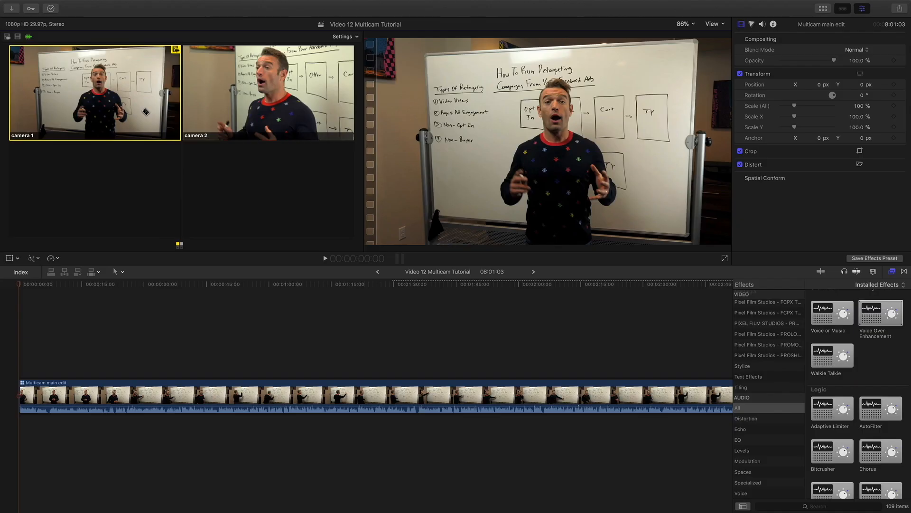
pyautogui.click(267, 92)
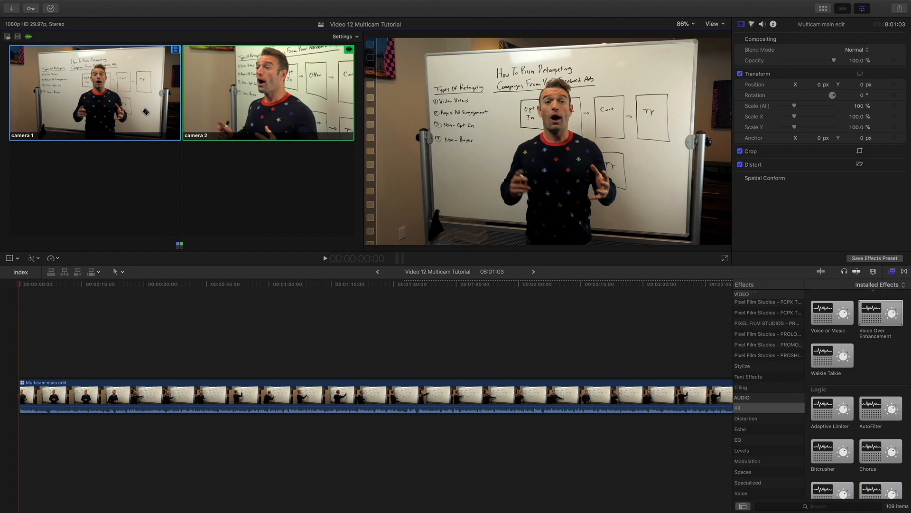
pyautogui.click(95, 92)
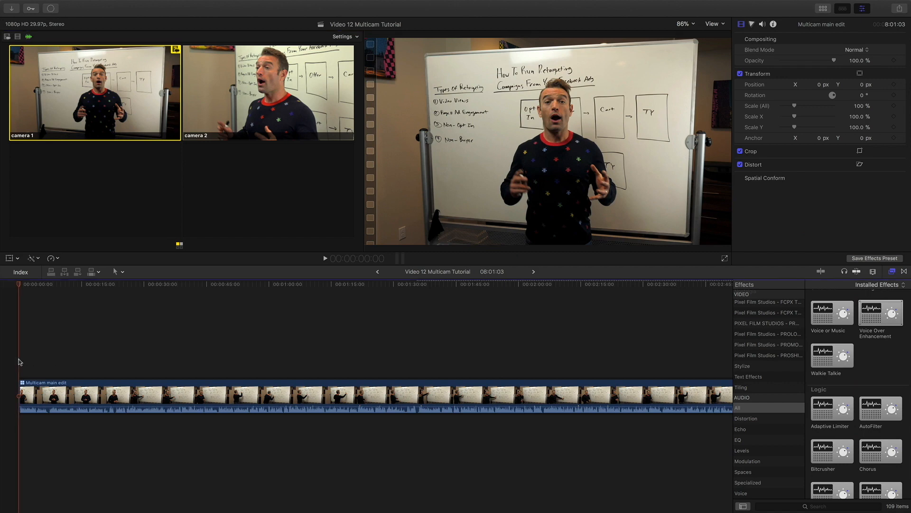
# Replay the whiteboard multicam from the start and cut to the camera 2 close-up
pyautogui.click(325, 258)
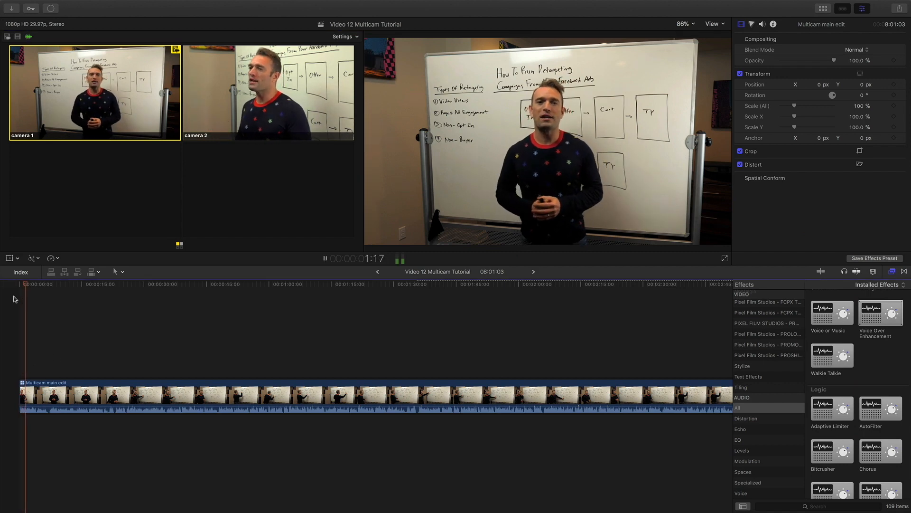
pyautogui.click(324, 258)
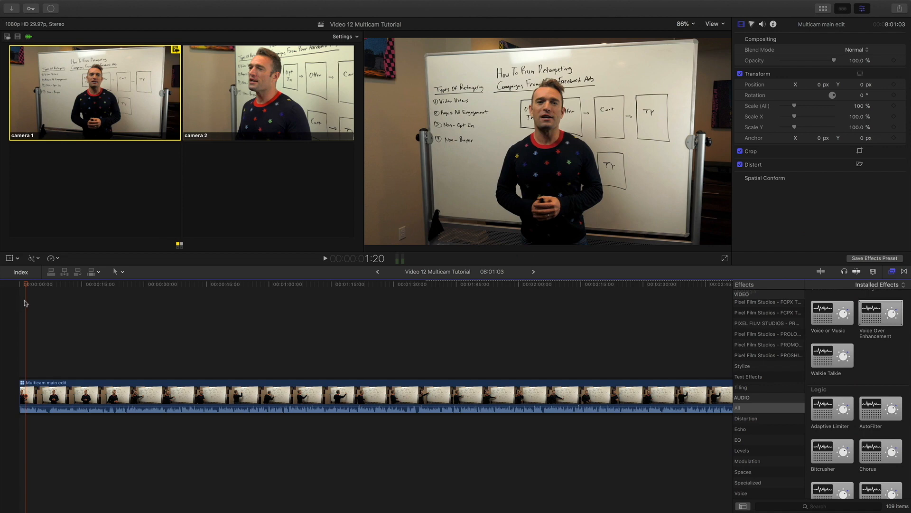
pyautogui.click(267, 93)
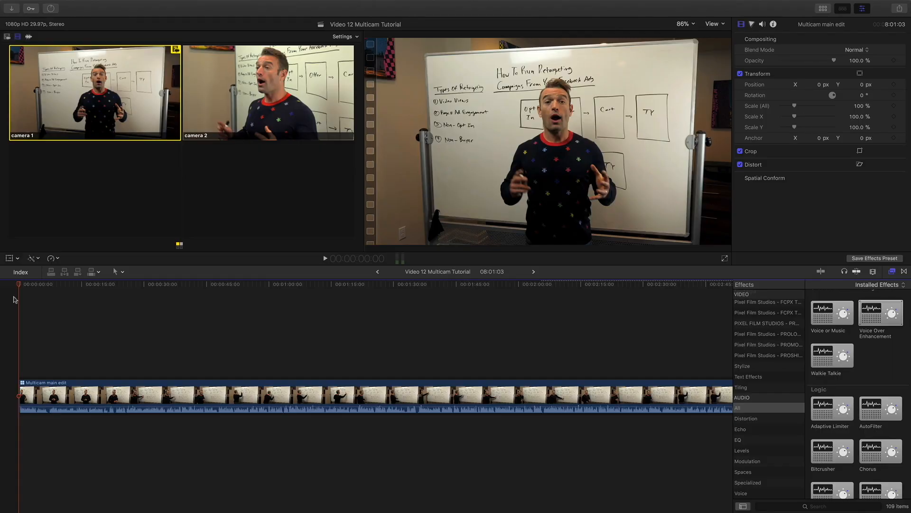
pyautogui.click(325, 259)
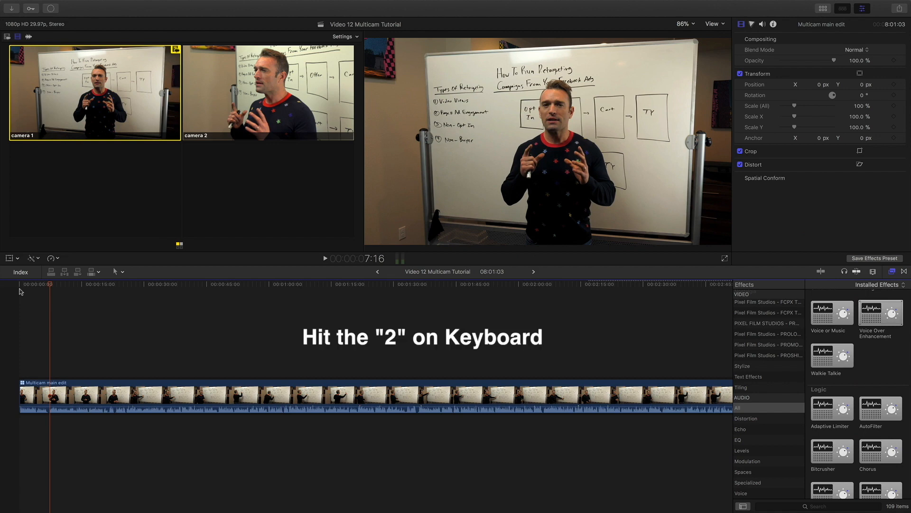
pyautogui.press('2')
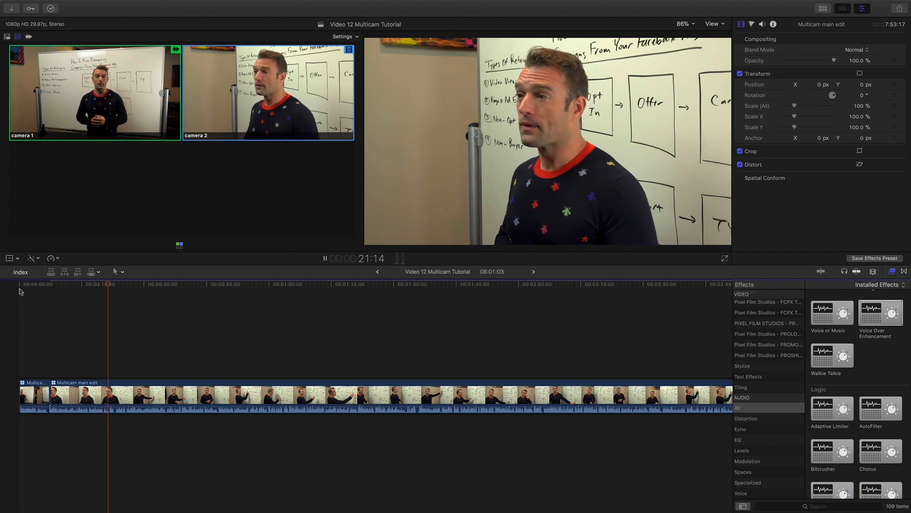
# During playback, add more cuts alternating camera 1 wide and camera 2, zooming the timeline in
pyautogui.click(325, 259)
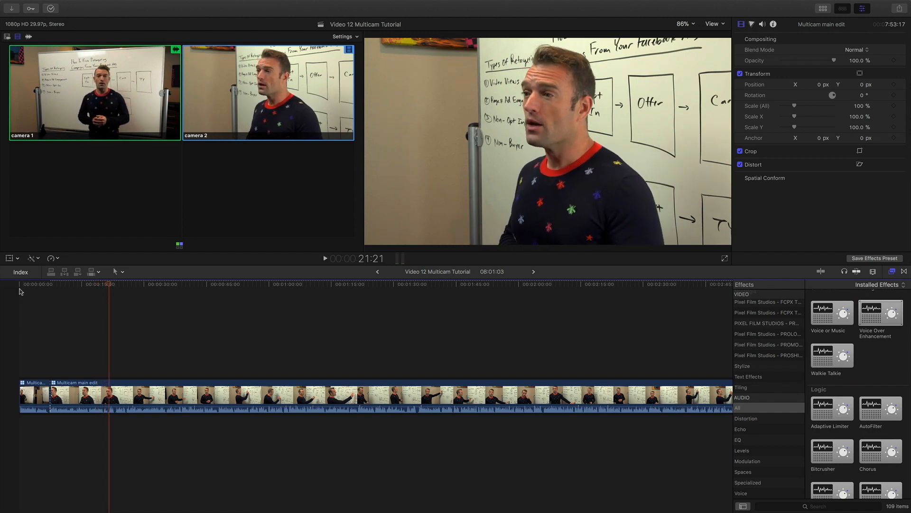
pyautogui.click(325, 258)
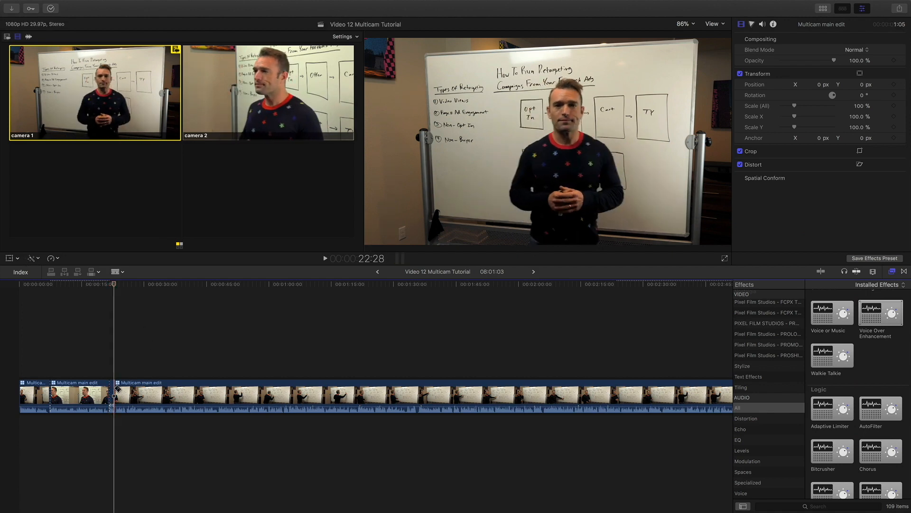
pyautogui.click(324, 258)
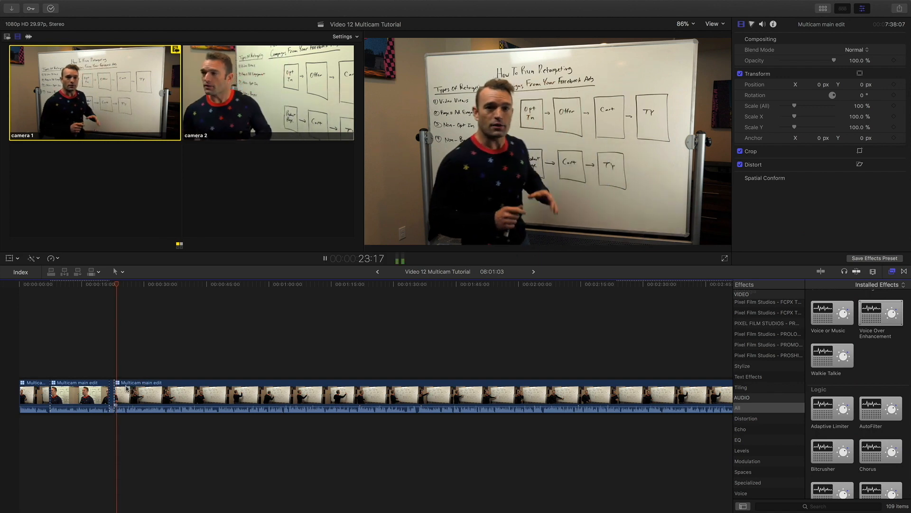
pyautogui.click(325, 258)
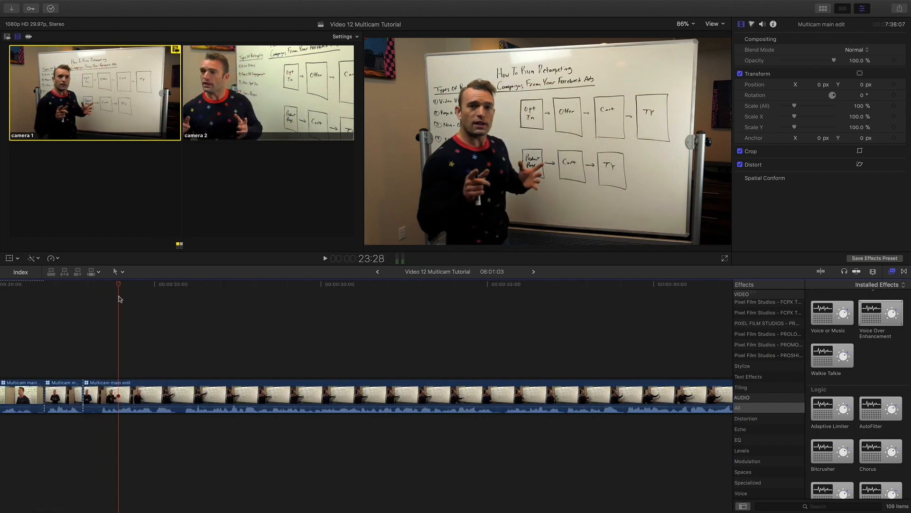
pyautogui.click(325, 259)
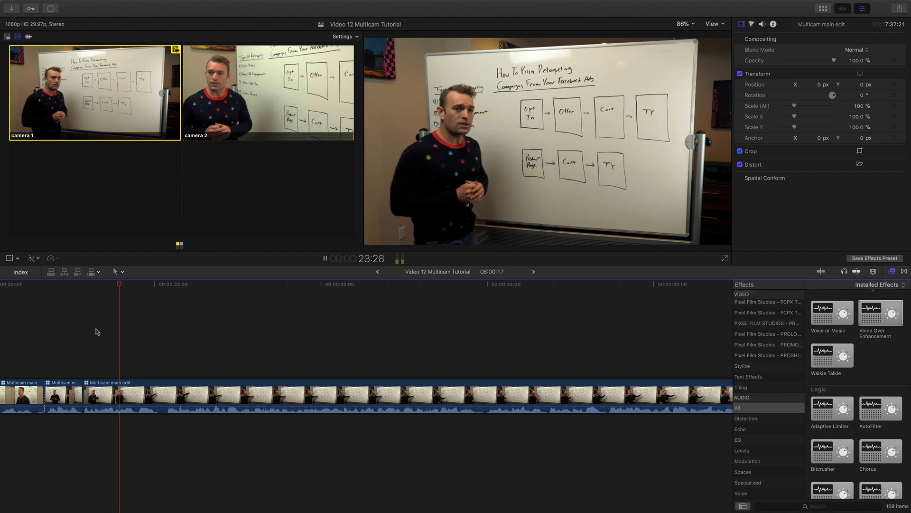
pyautogui.click(324, 258)
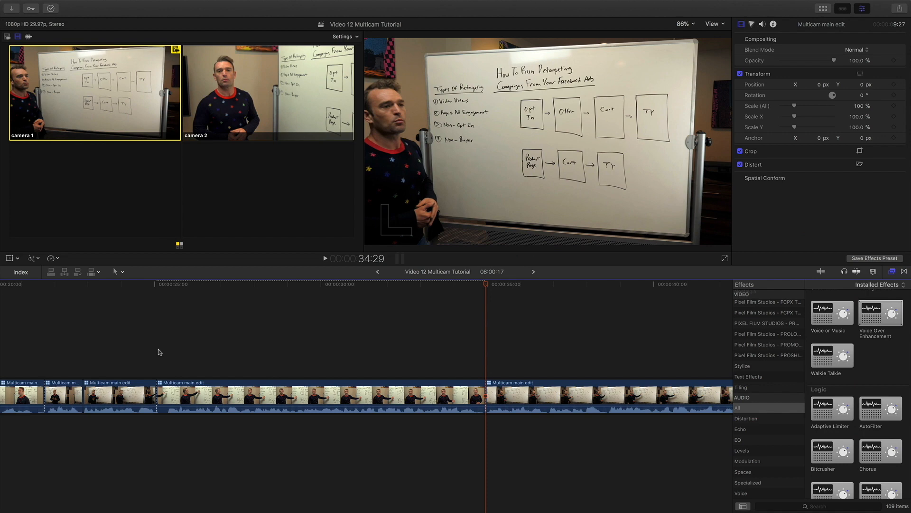
pyautogui.click(325, 258)
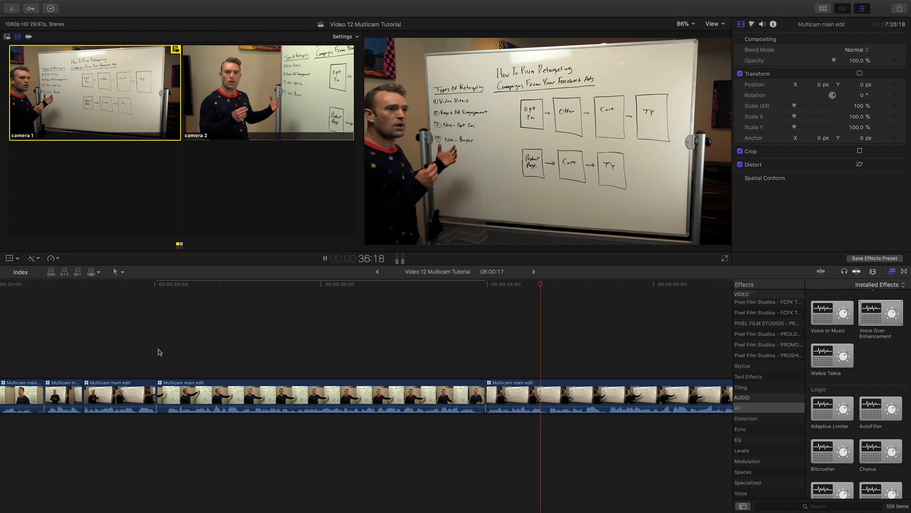
pyautogui.click(325, 258)
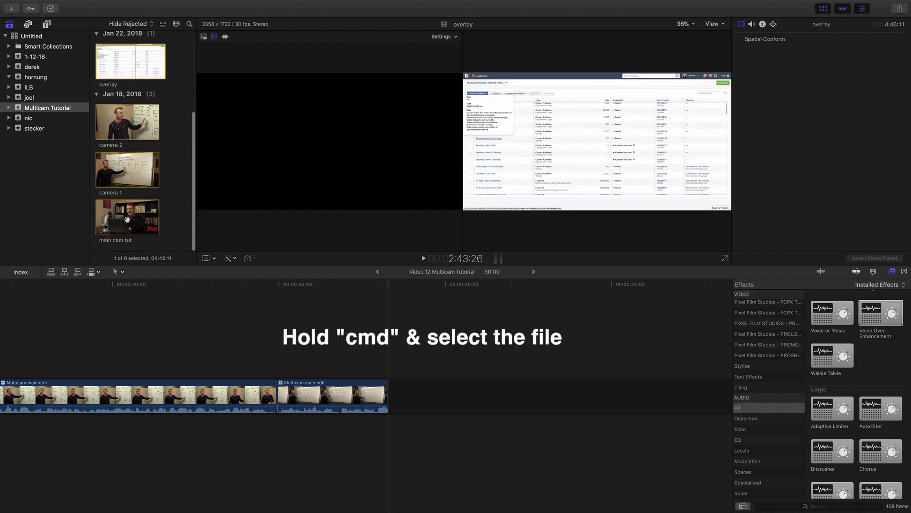
# Create multicam clip 'multi cam 2' from main cam tut and overlay
pyautogui.click(127, 217)
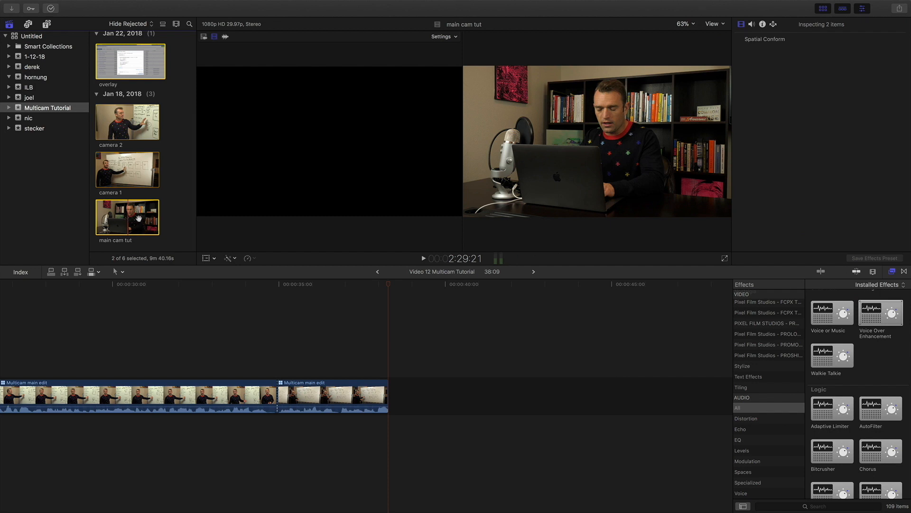
pyautogui.click(443, 36)
pyautogui.write('multi cam 2')
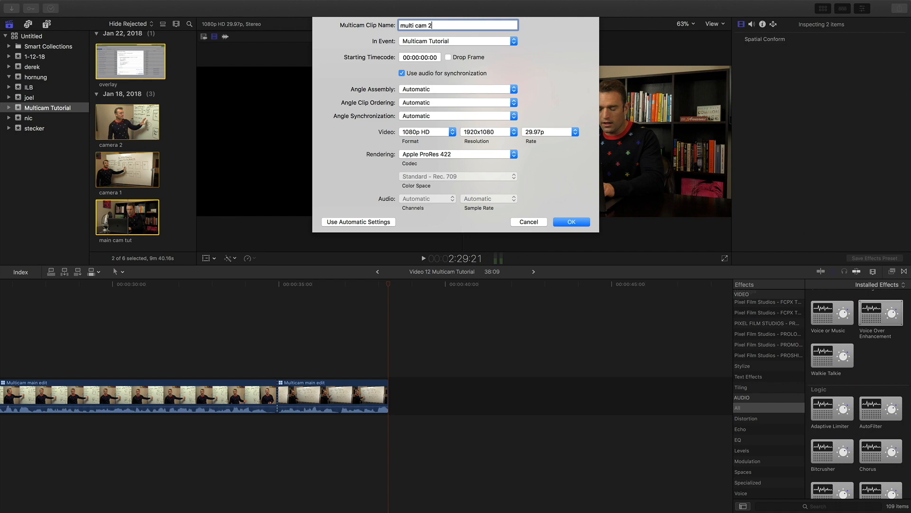
pyautogui.click(571, 222)
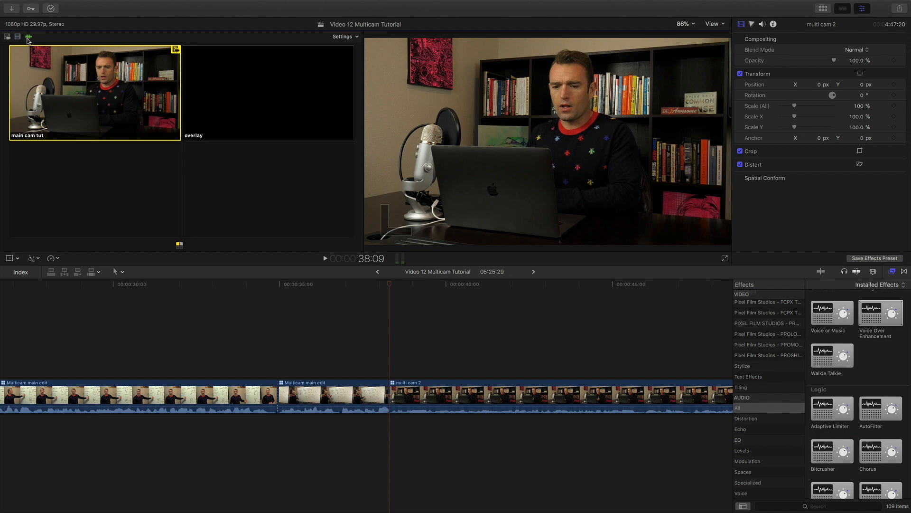
pyautogui.moveTo(123, 92)
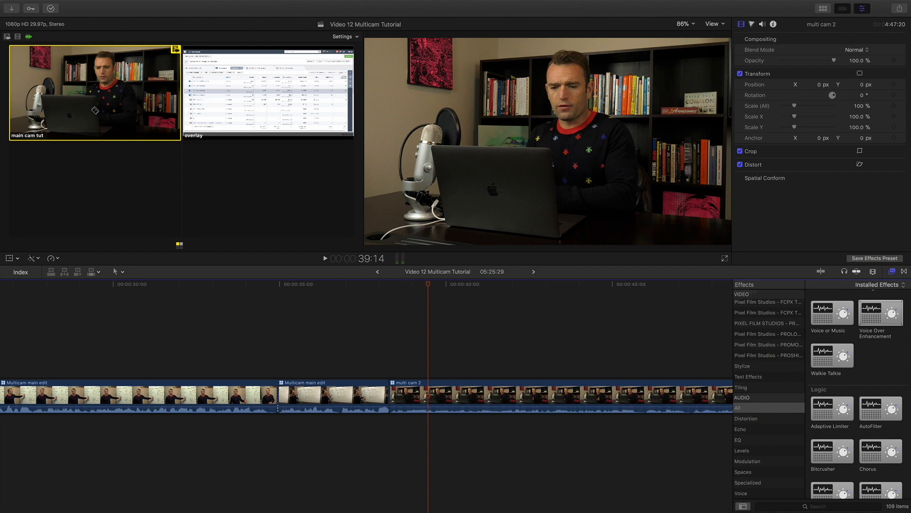
pyautogui.moveTo(39, 53)
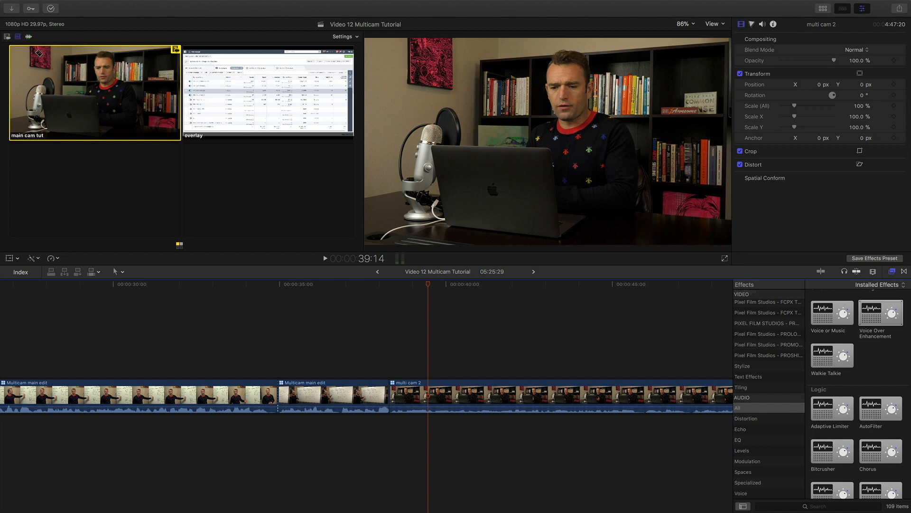
# While playing multi cam 2, cut to the presenter at his desk, then the screen recording
pyautogui.click(390, 290)
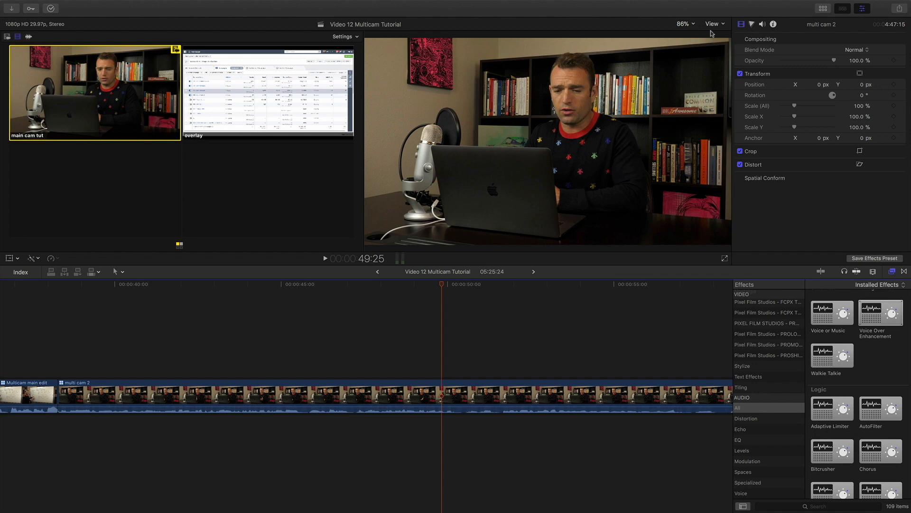
pyautogui.moveTo(323, 245)
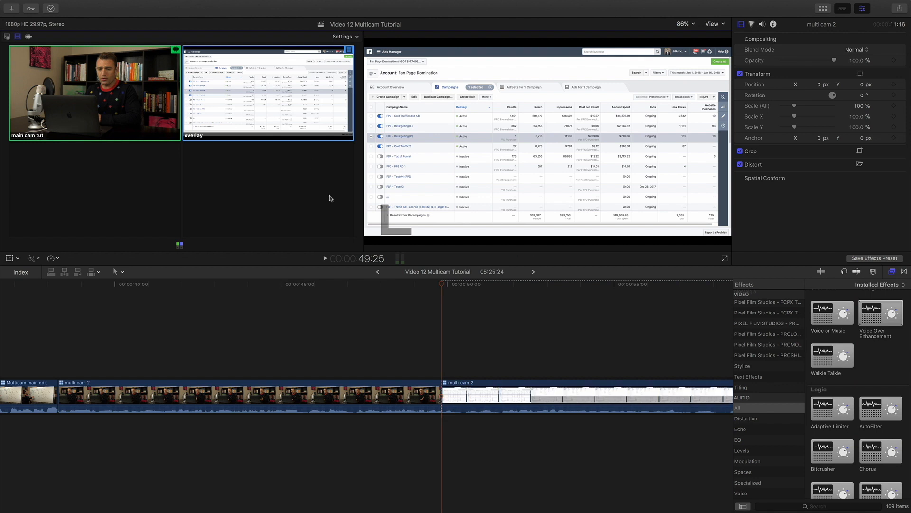
pyautogui.moveTo(441, 288)
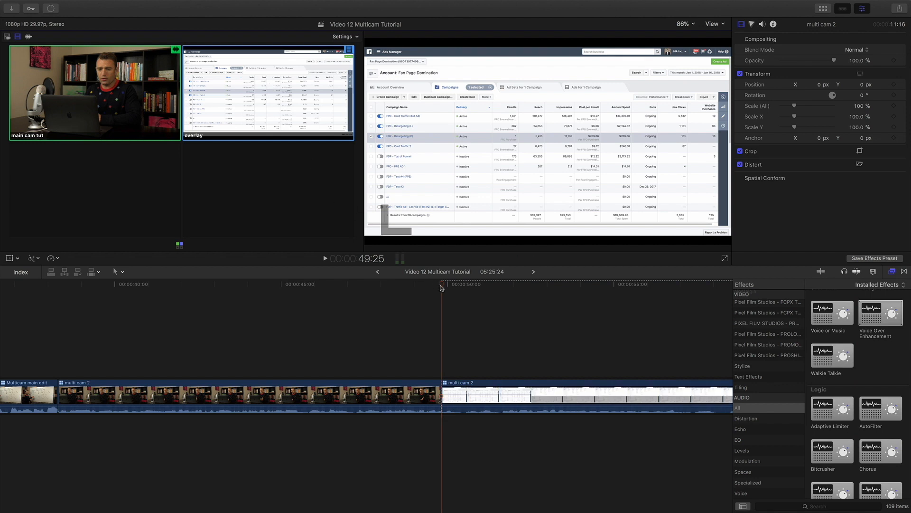
pyautogui.click(449, 285)
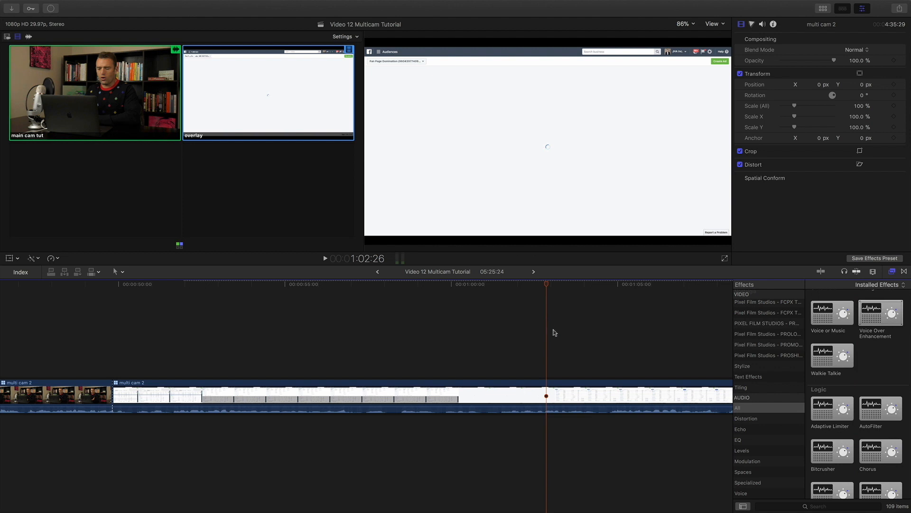
pyautogui.click(96, 93)
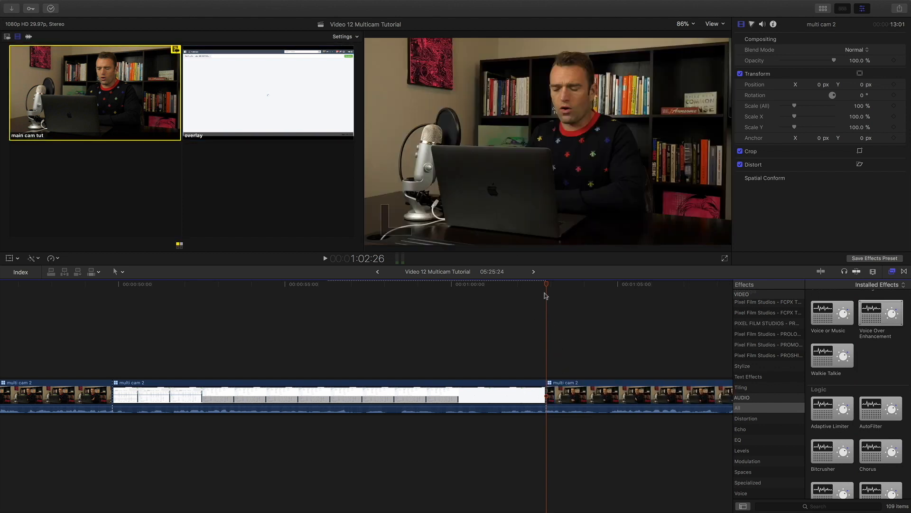
pyautogui.click(644, 284)
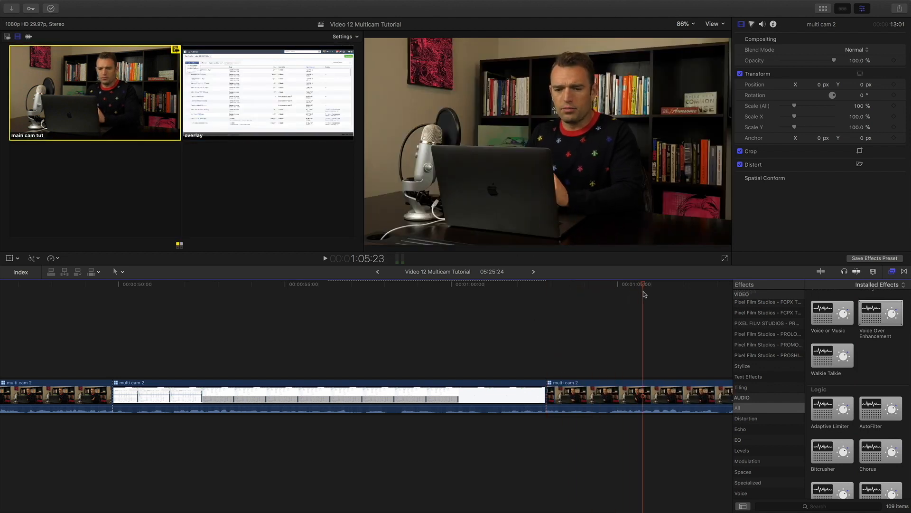
pyautogui.click(500, 284)
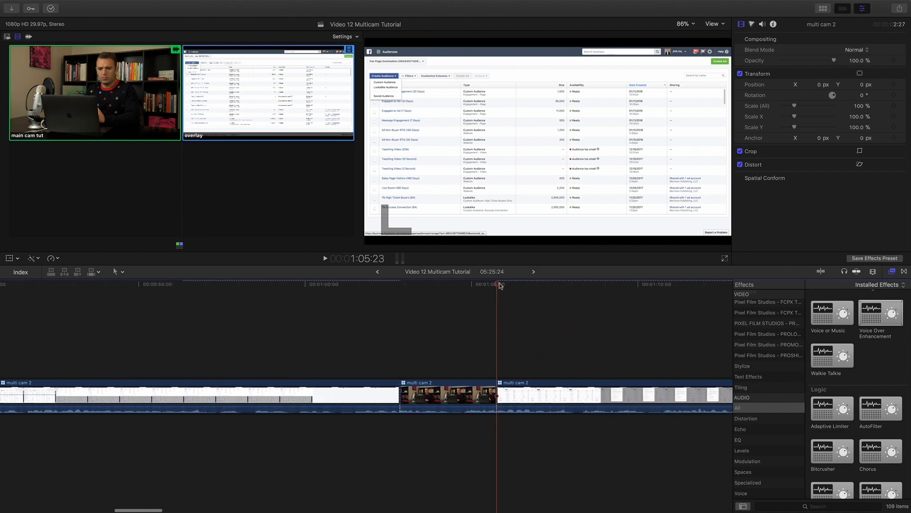